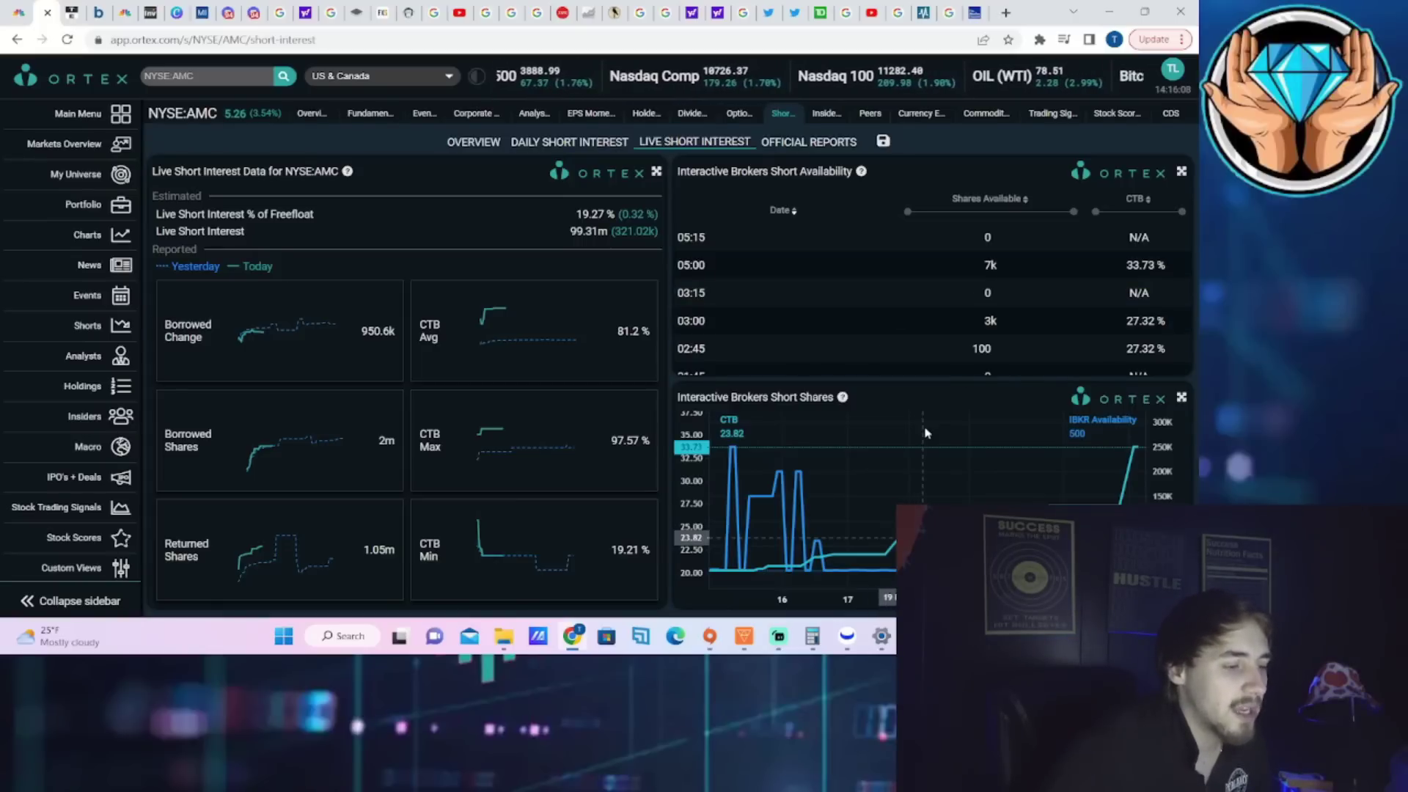
mouse_move(846, 637)
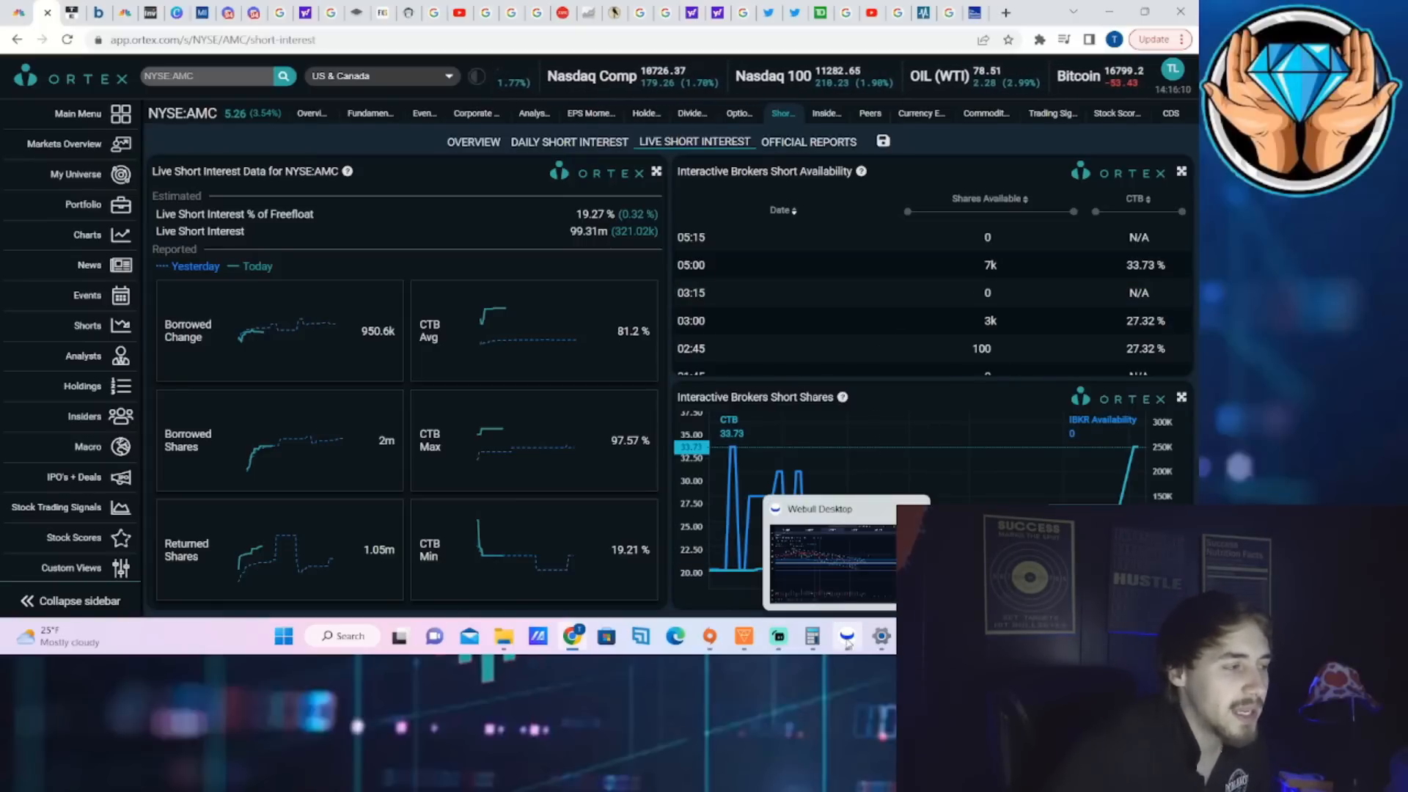
Bring Webull to the front and switch to the layout with the AMC daily chart.
left_click(845, 637)
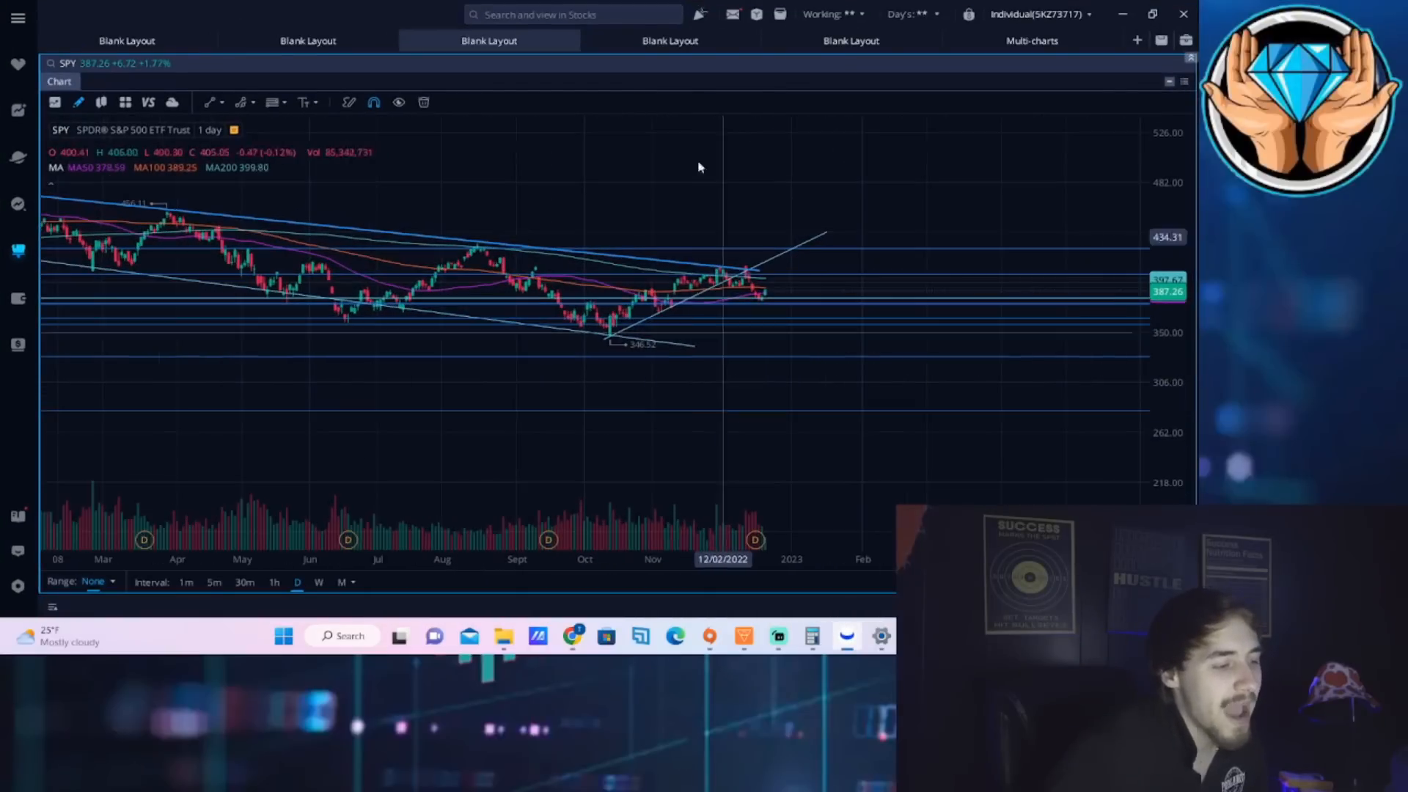
left_click(669, 40)
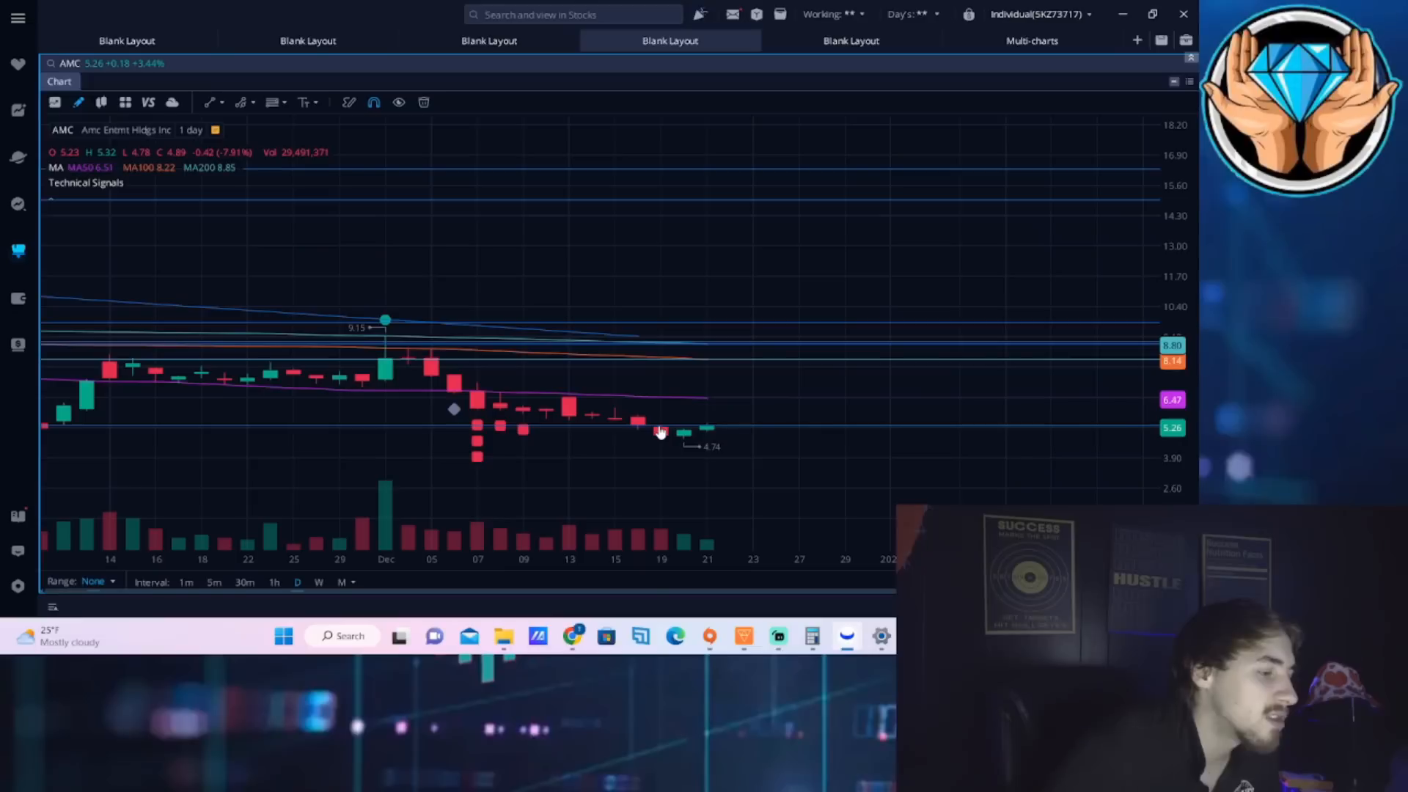
mouse_move(666, 441)
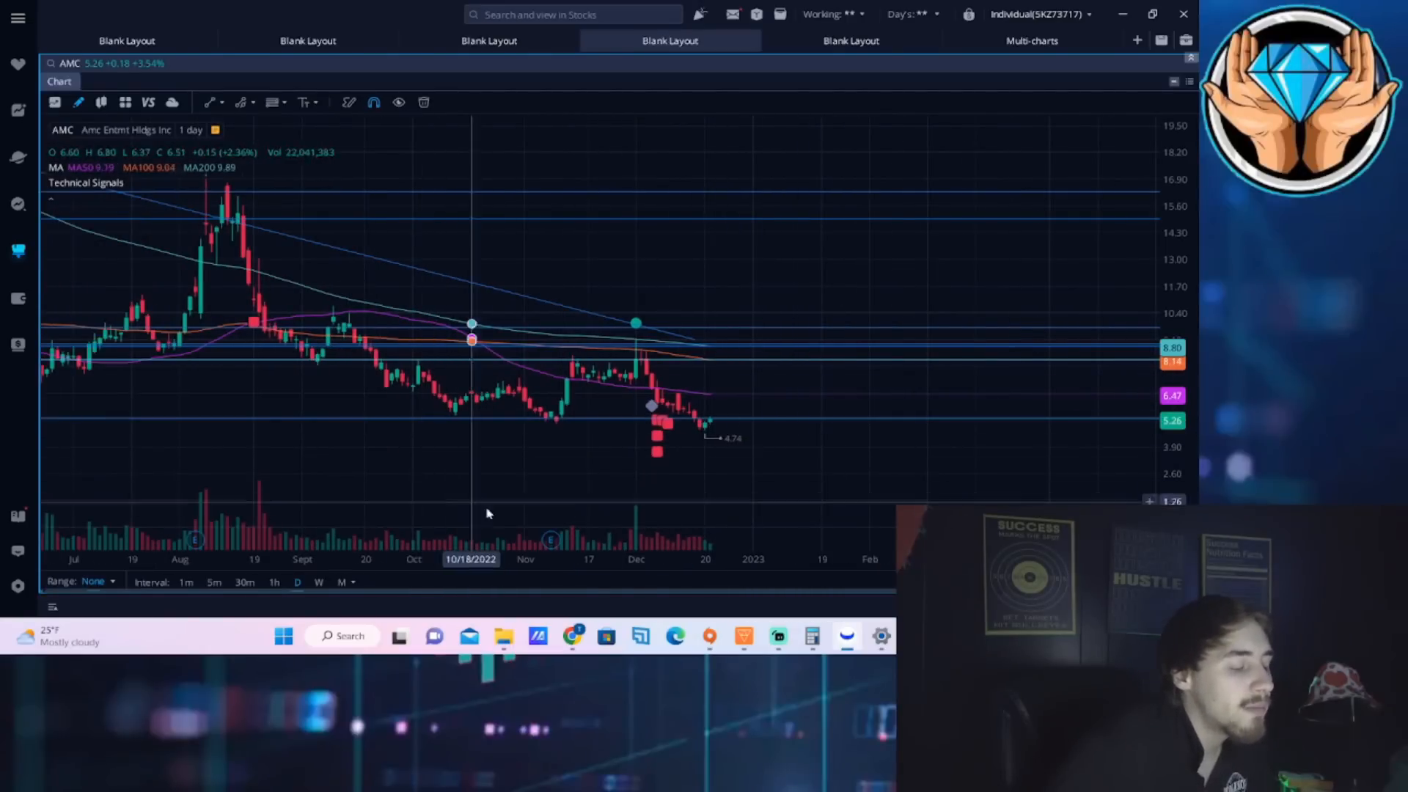
mouse_move(809, 450)
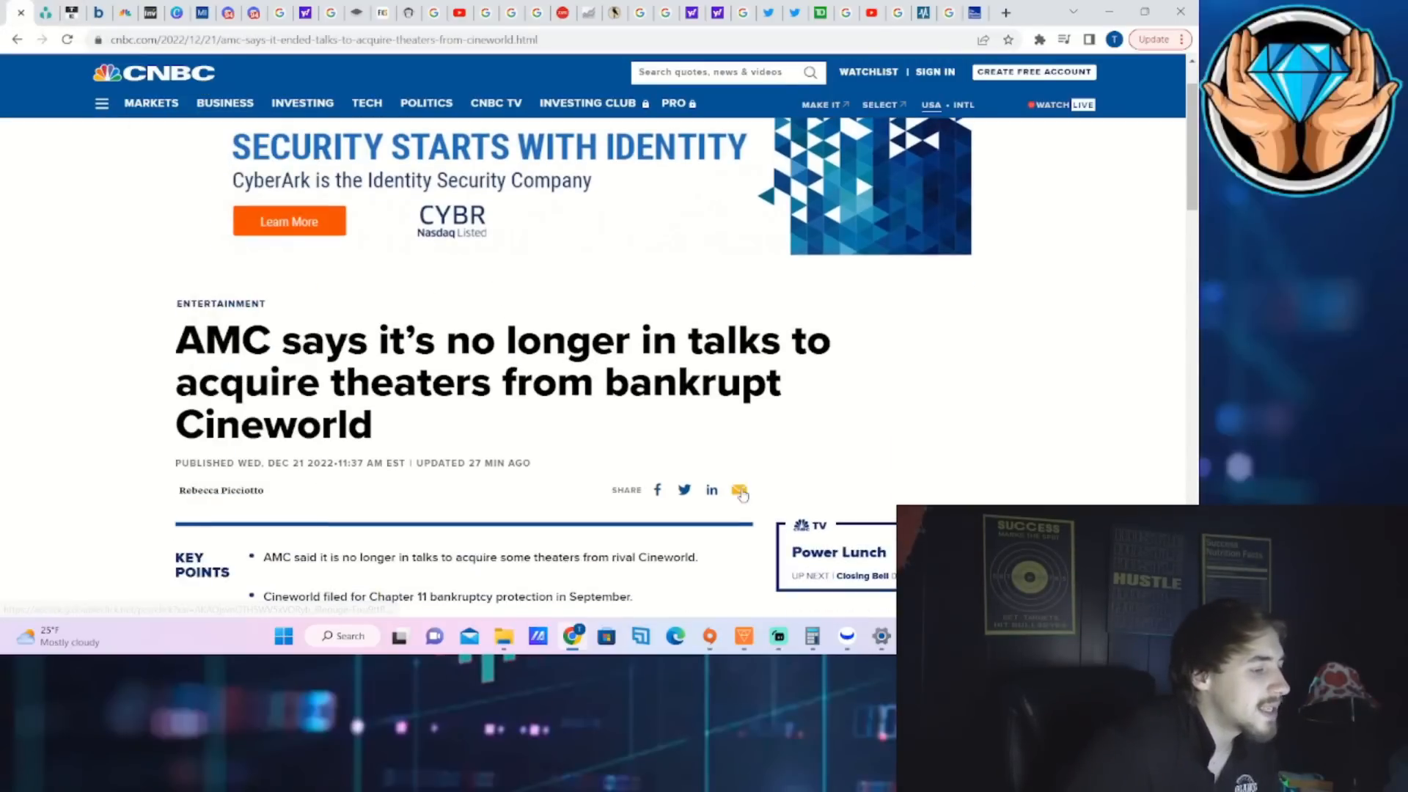
Scroll the CNBC AMC–Cineworld article down to its Key Points.
scroll("down", 3)
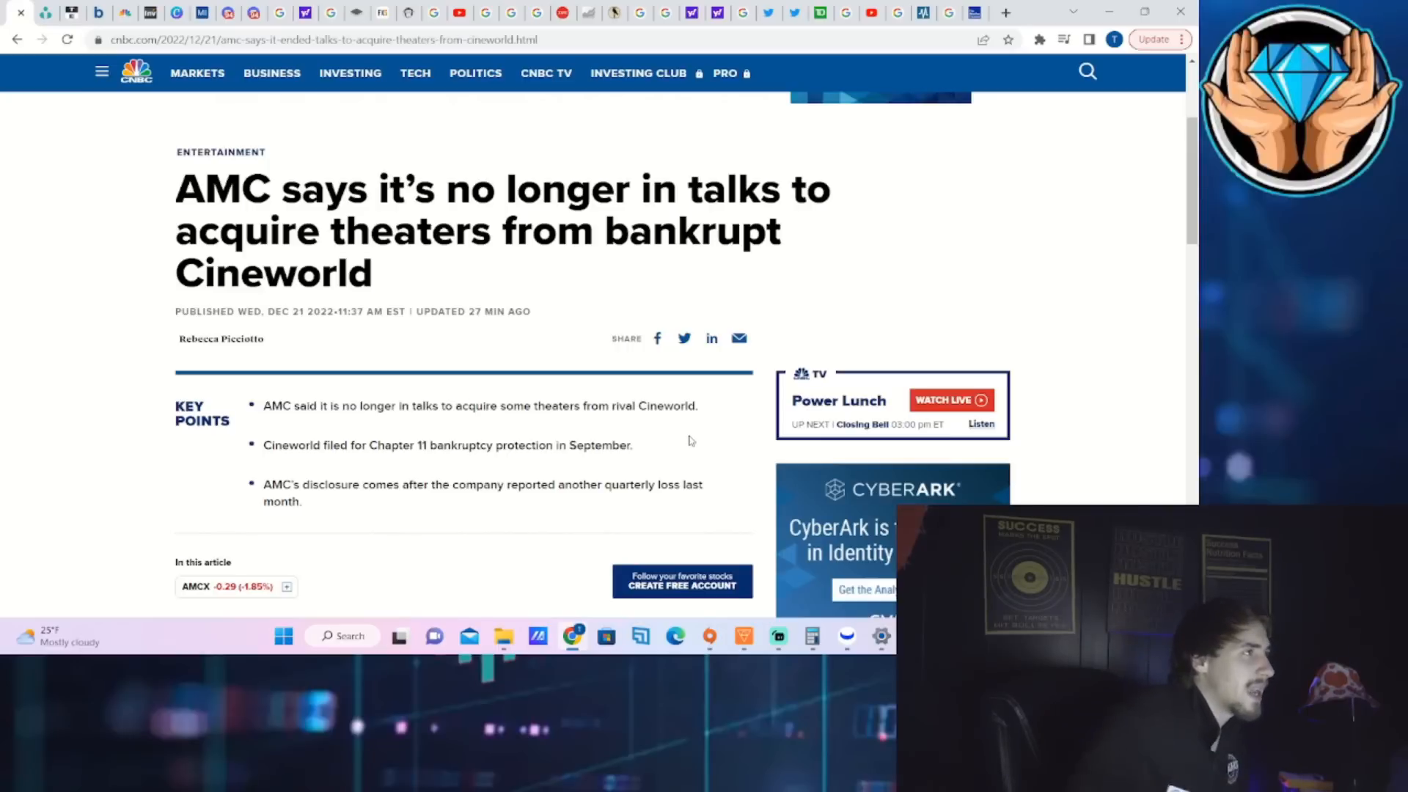
mouse_move(643, 316)
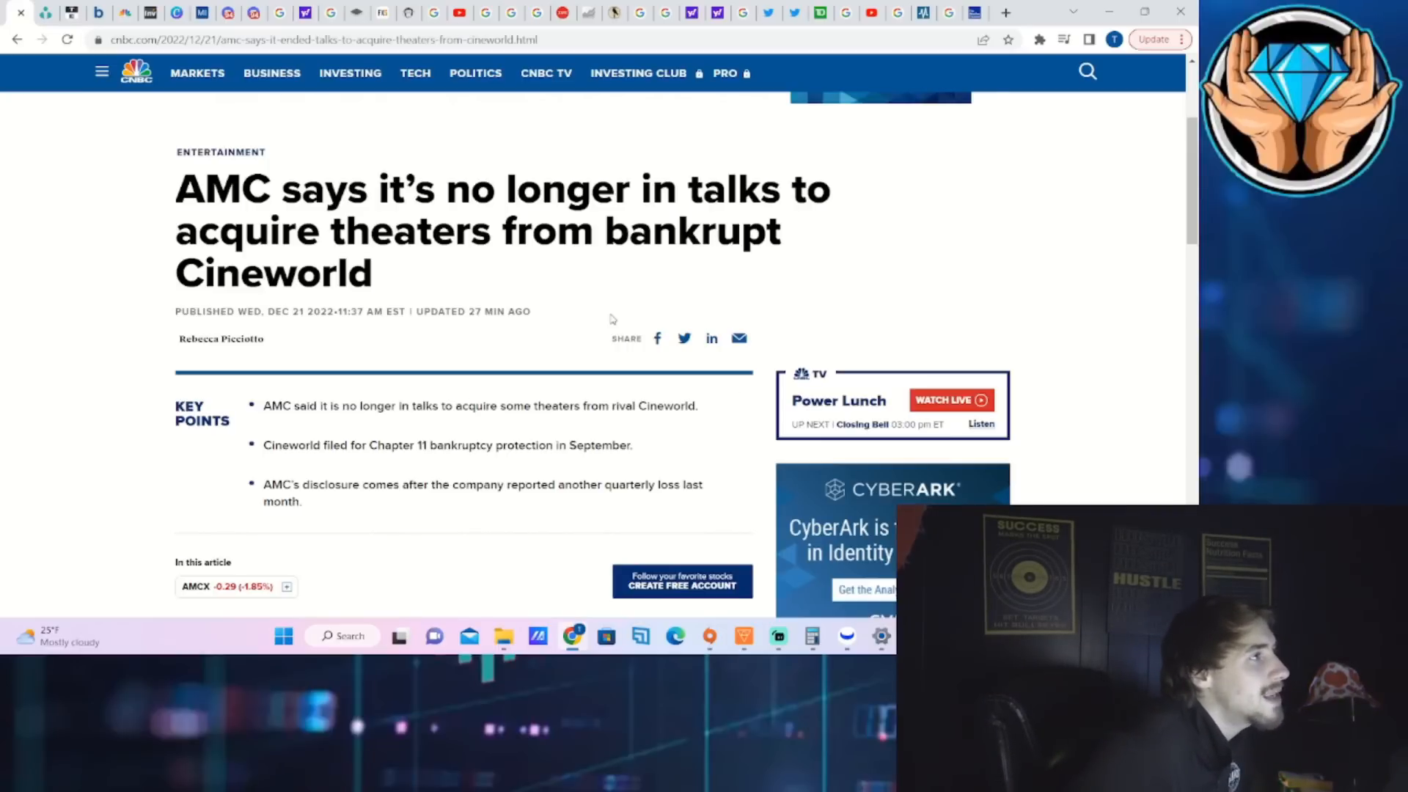
mouse_move(650, 245)
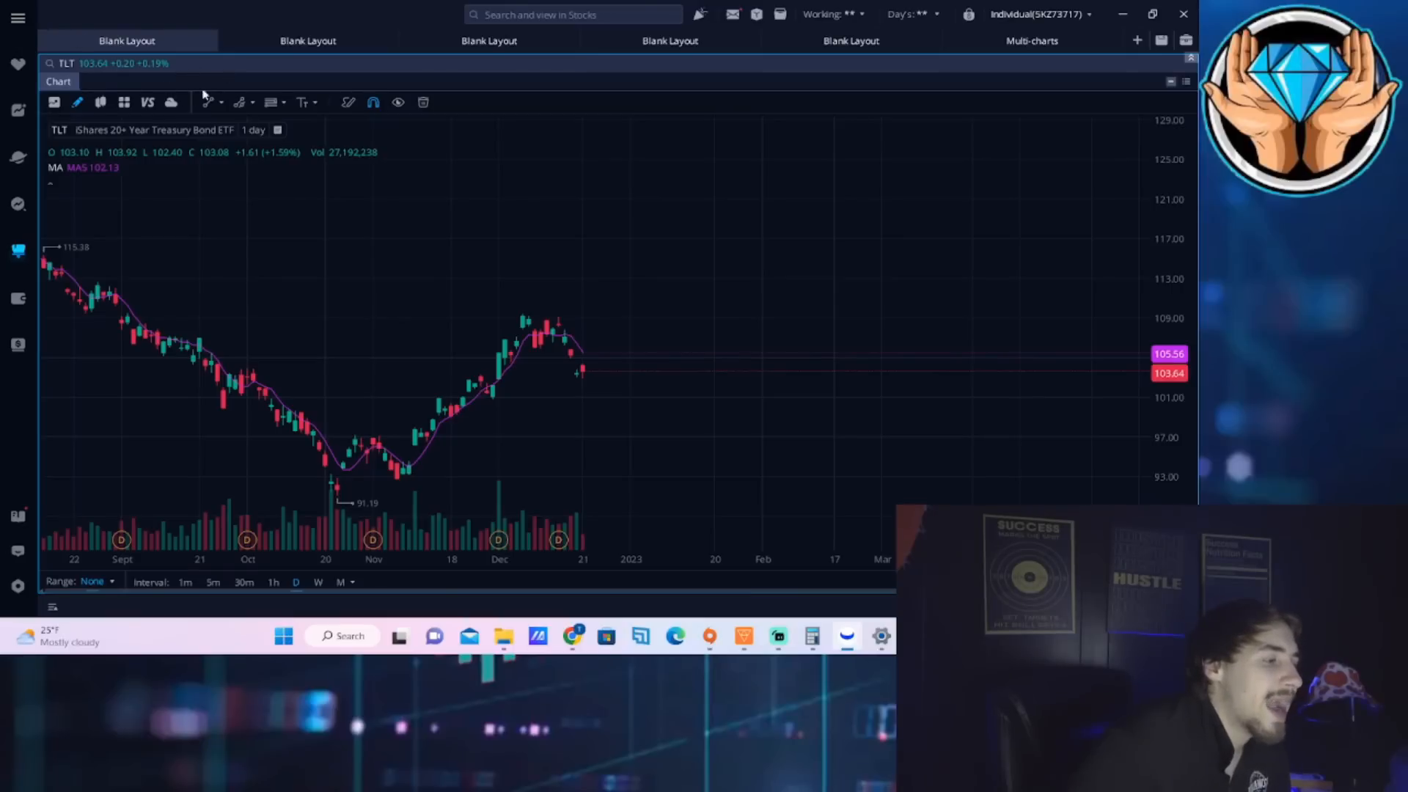
mouse_move(507, 272)
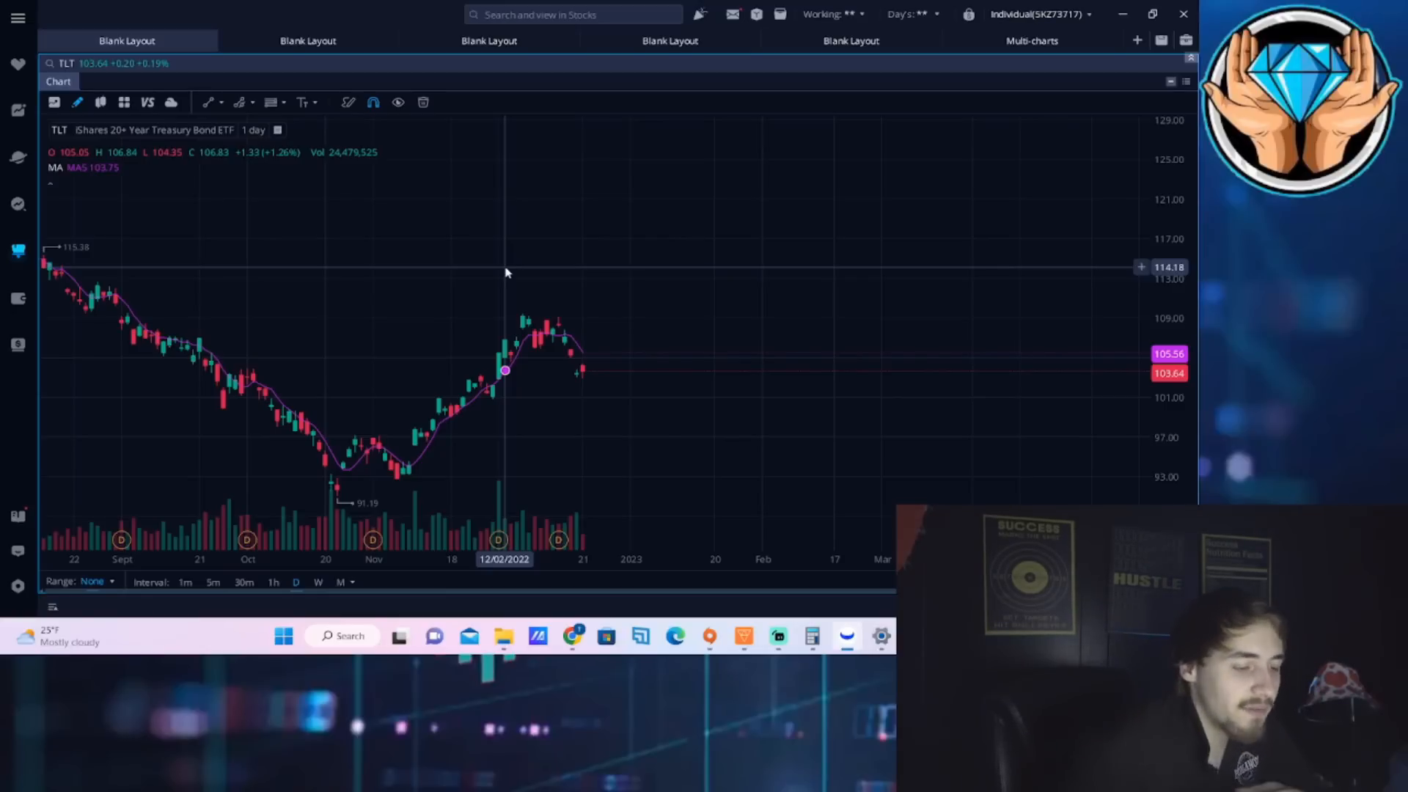
Switch to the first Blank Layout tab showing the TLT daily chart.
left_click(307, 41)
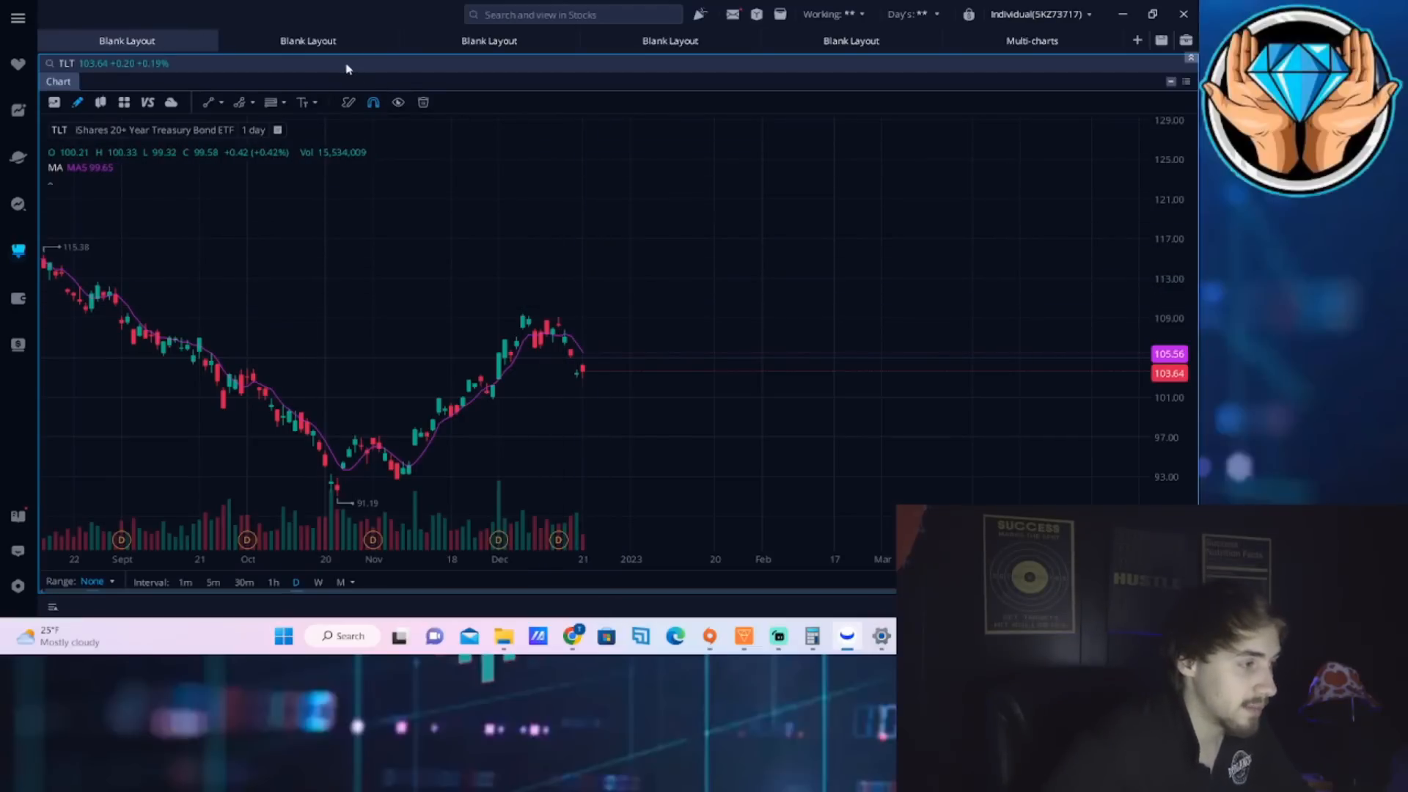
Replace the Micron chart with Invesco DB US Dollar Bullish (UUP) from symbol history.
left_click(307, 41)
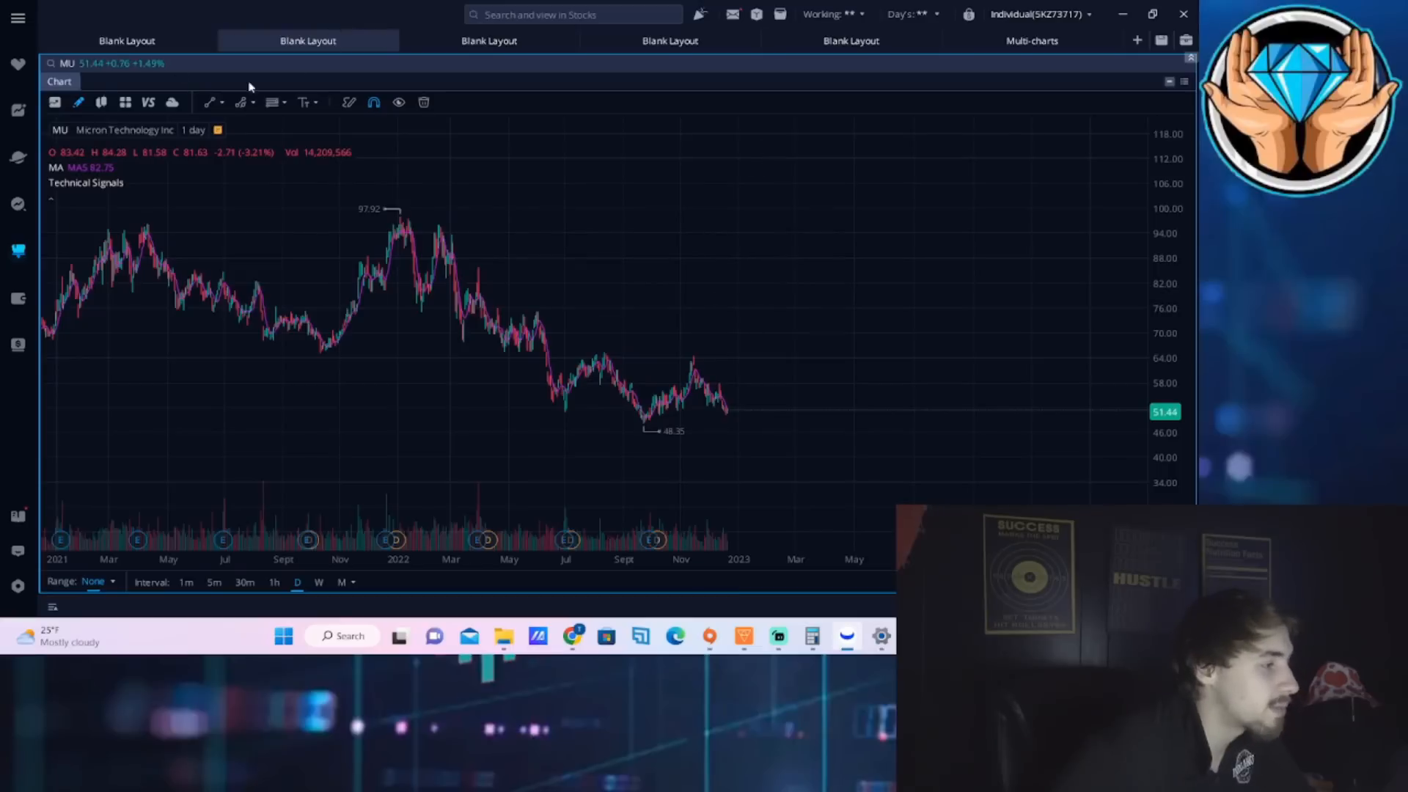
left_click(102, 63)
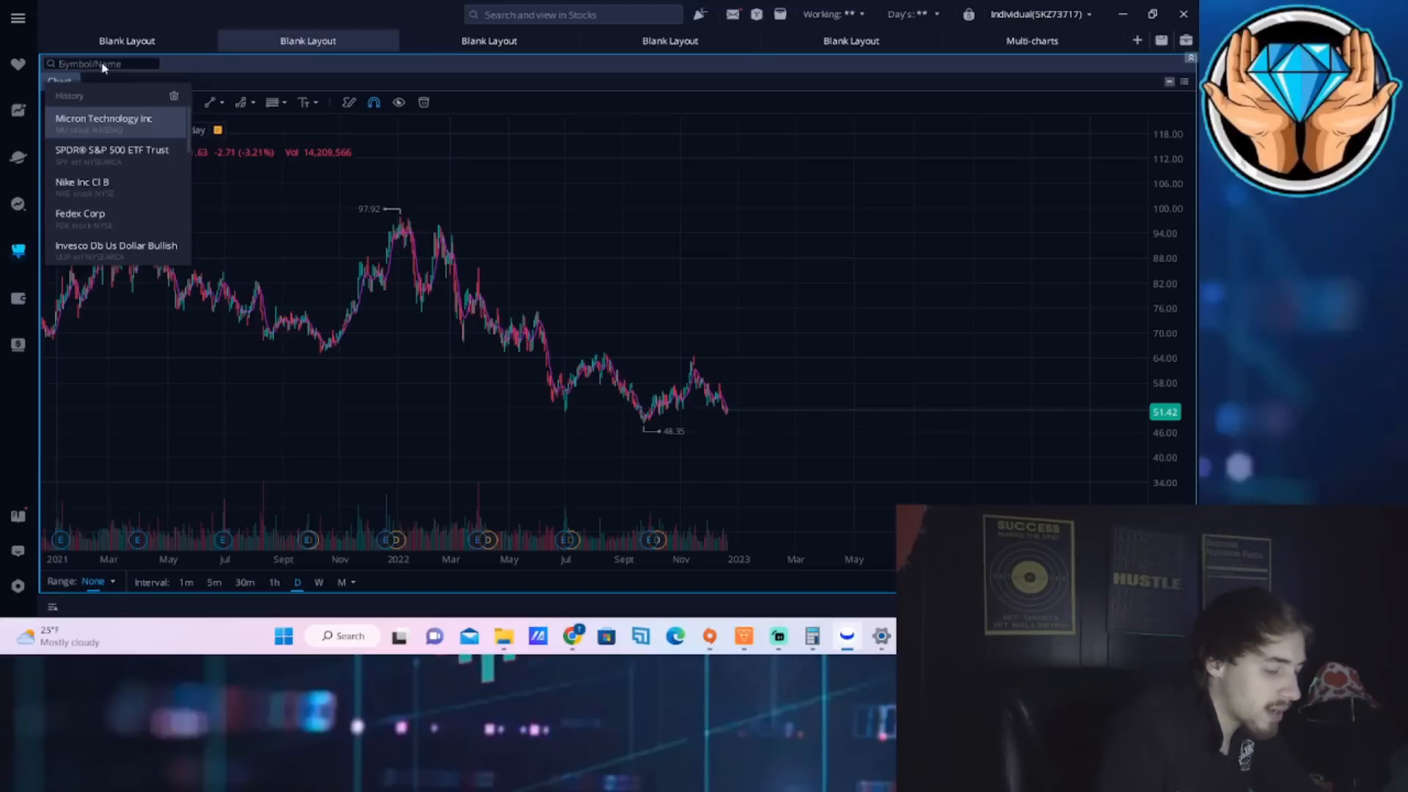
left_click(113, 245)
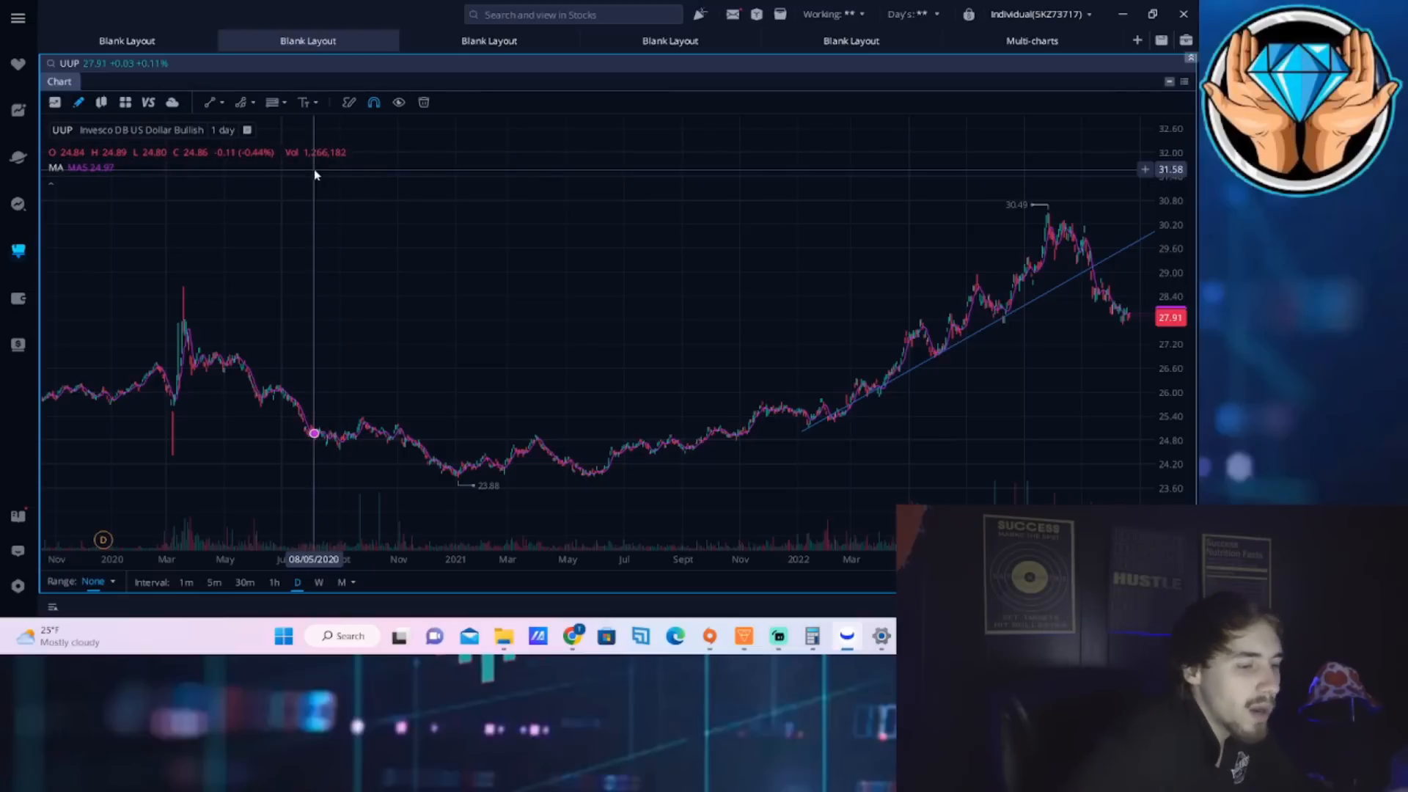
mouse_move(415, 293)
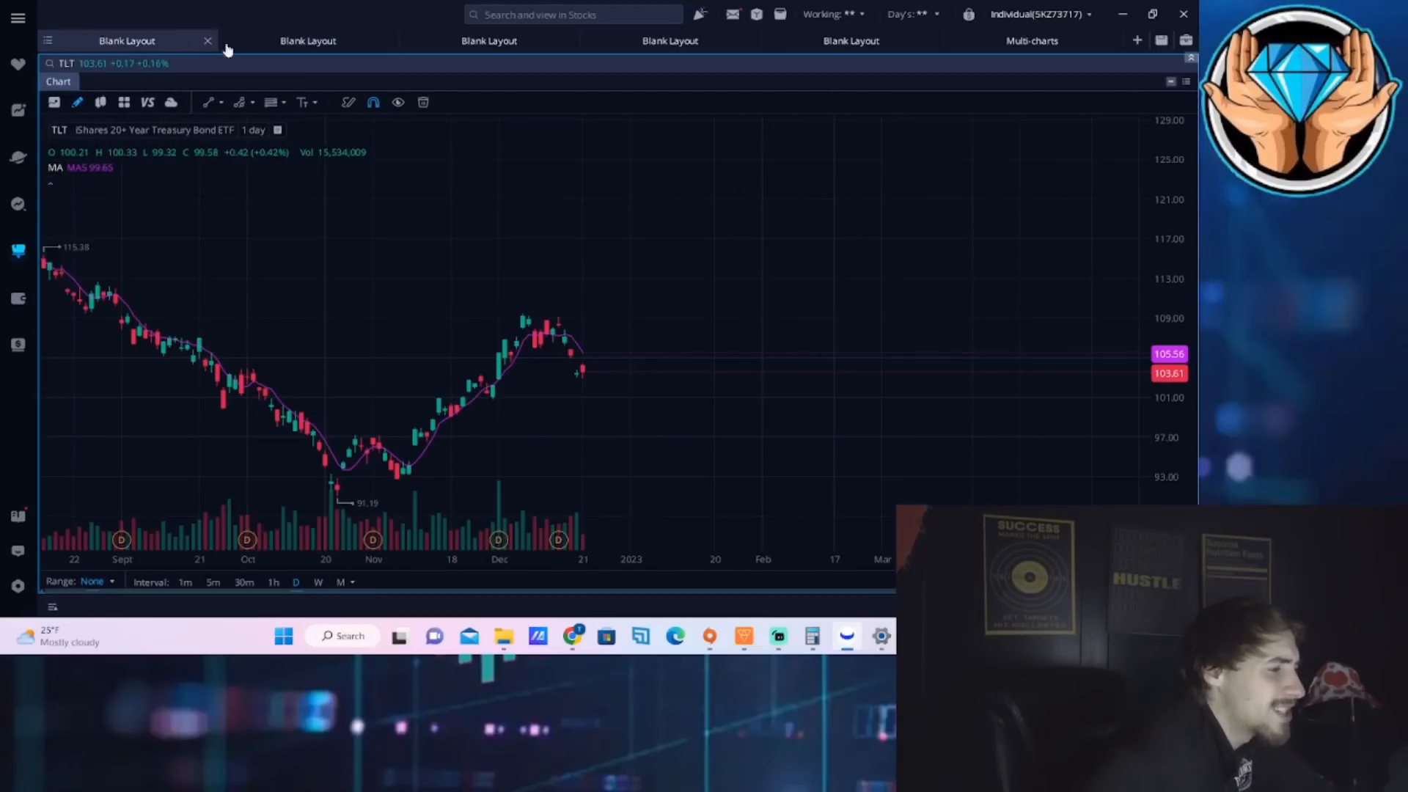
Revisit the dollar chart layout, then minimize Webull to reveal Ortex.
left_click(307, 41)
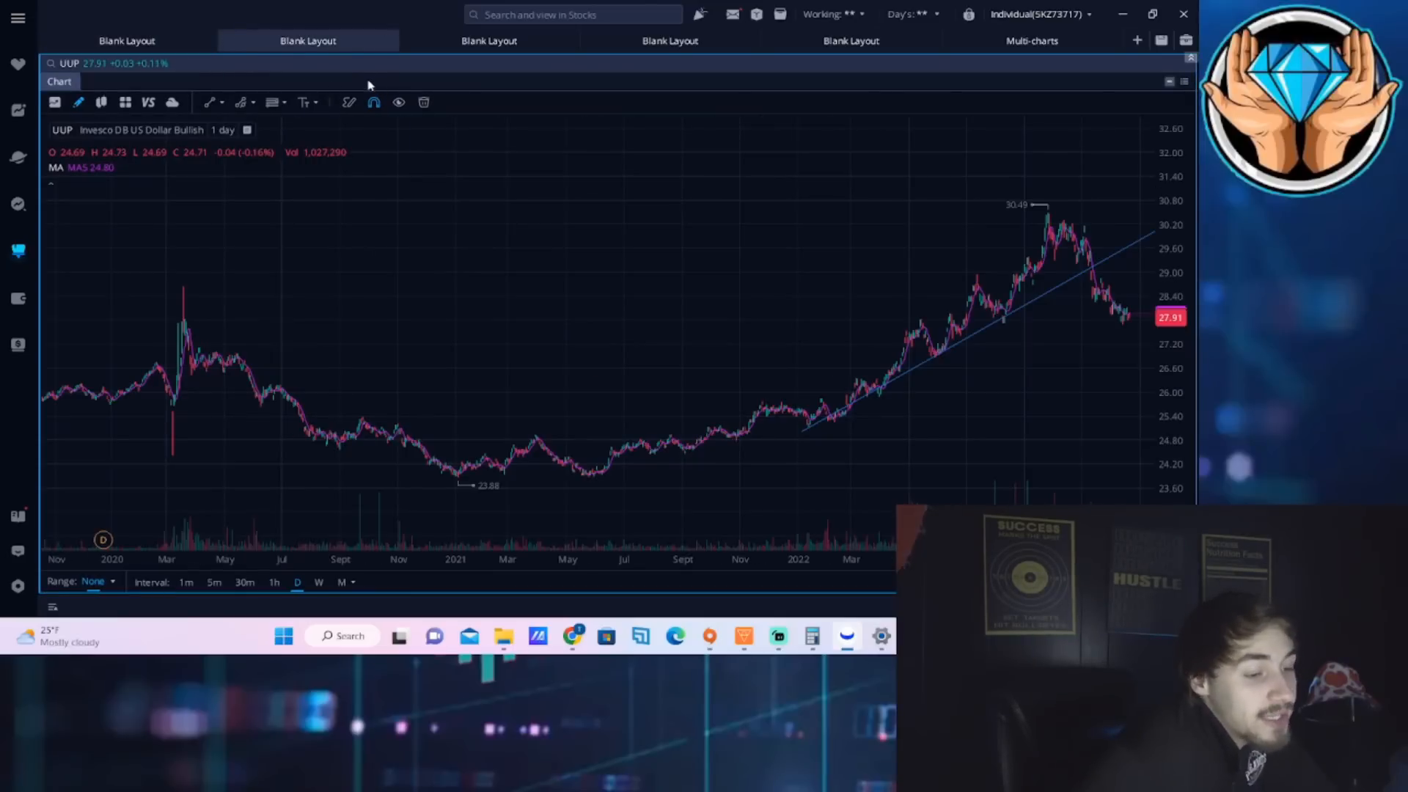
mouse_move(373, 101)
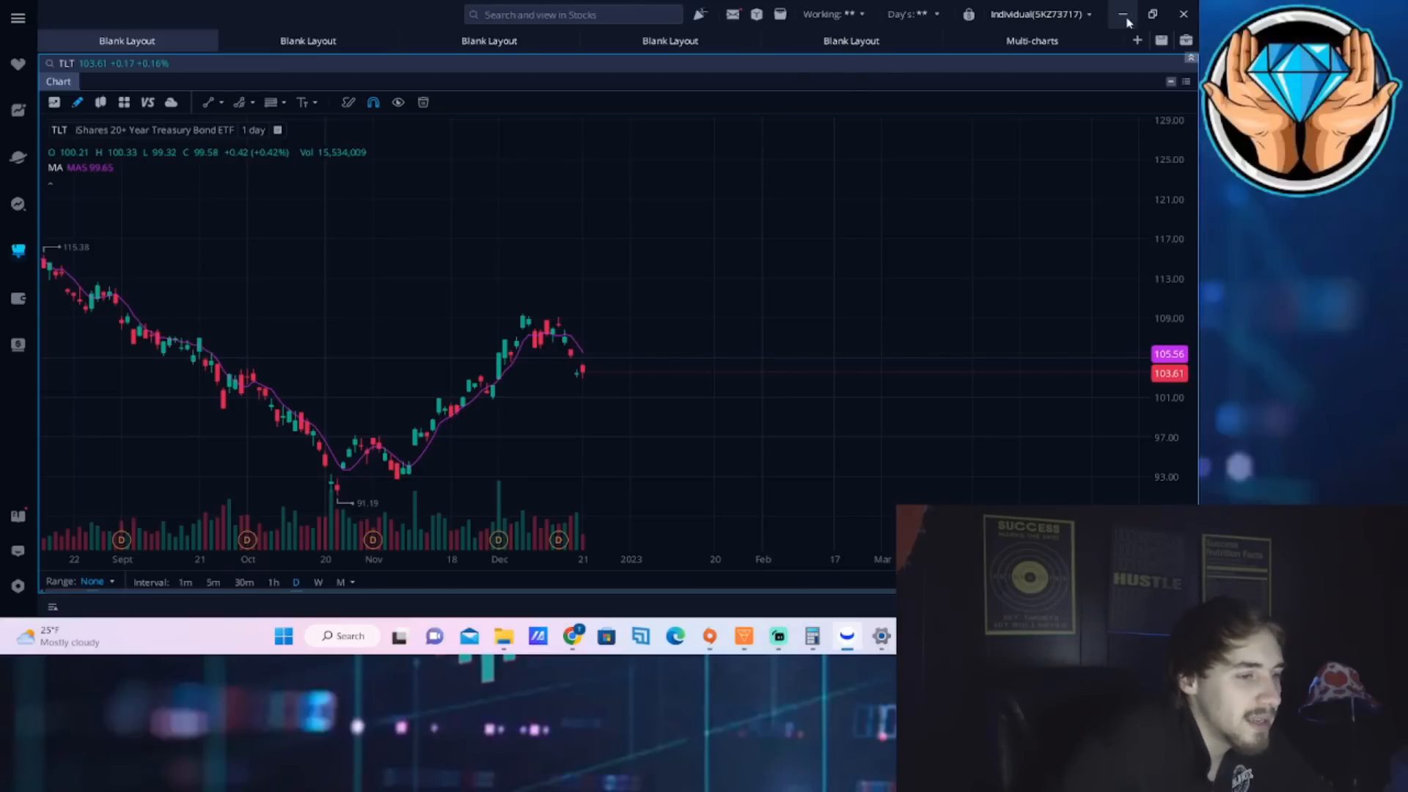
left_click(1126, 13)
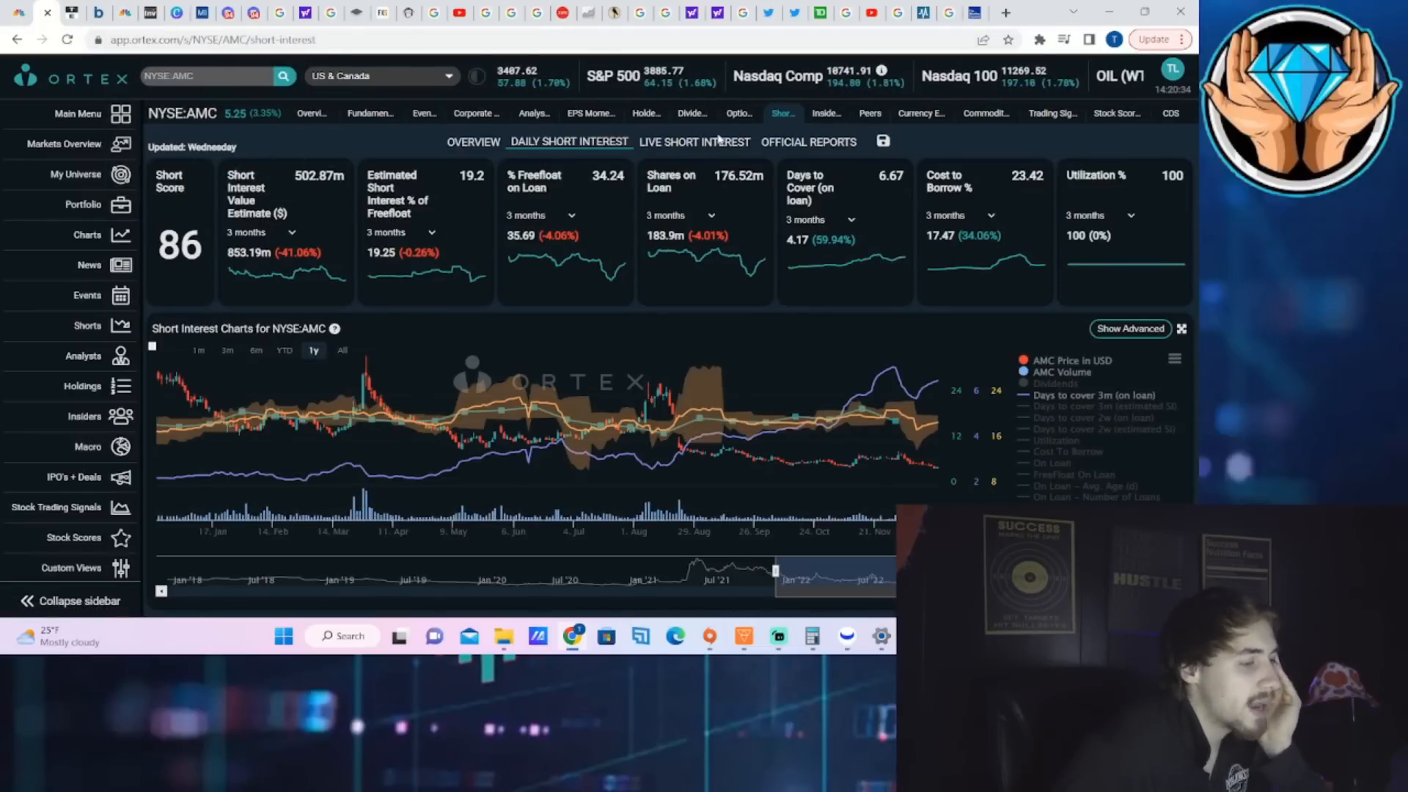
Show AMC live short interest and highlight the 19.26% free float estimate.
left_click(694, 141)
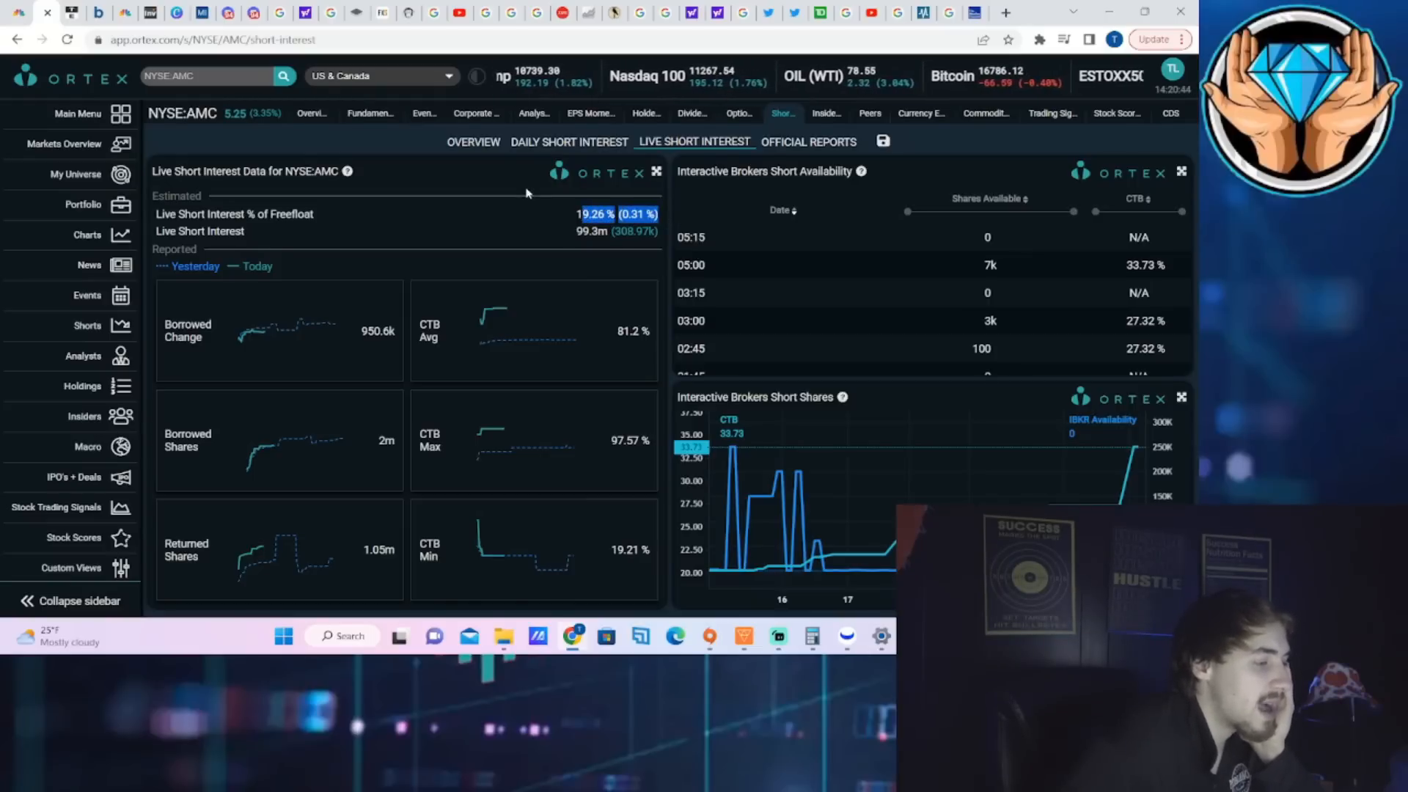
double_click(587, 232)
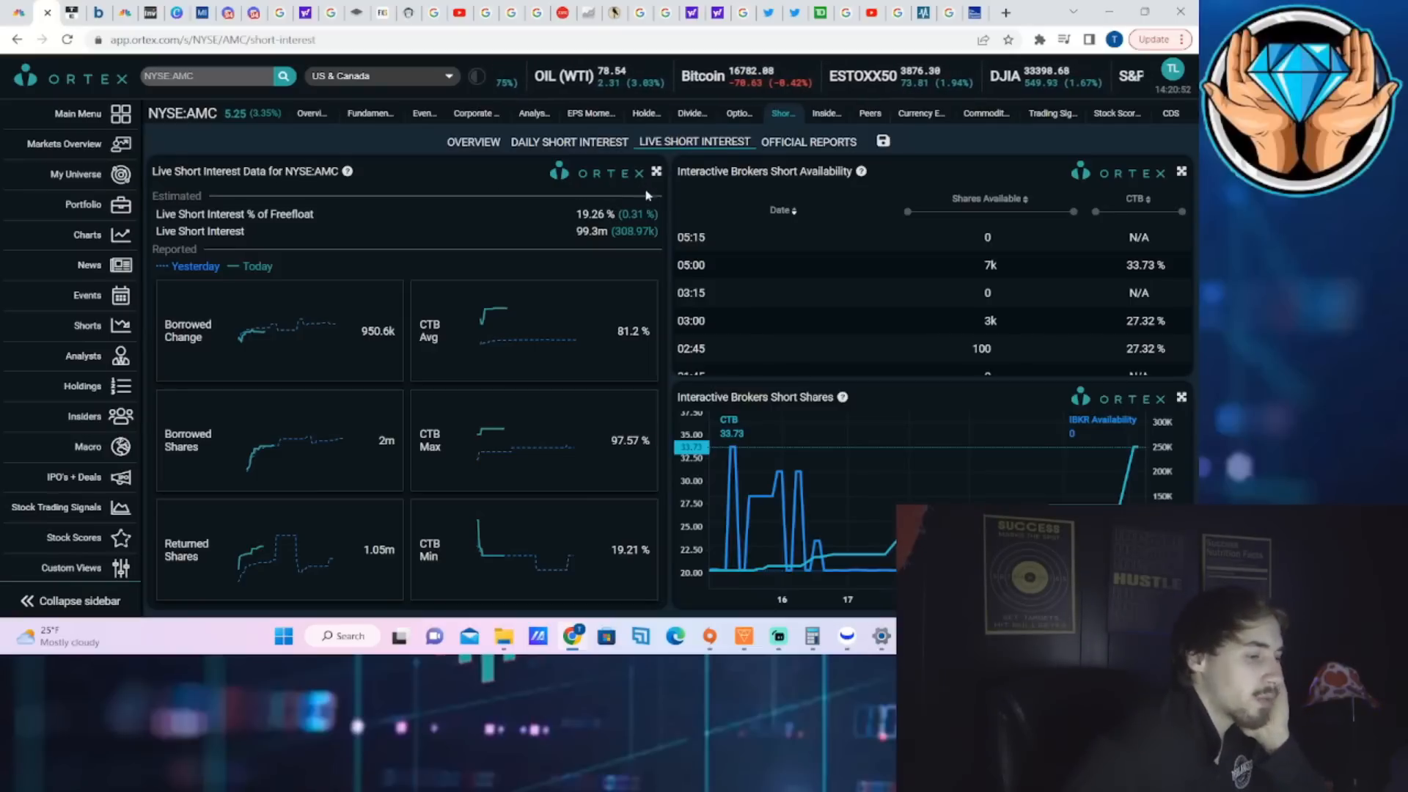
double_click(634, 232)
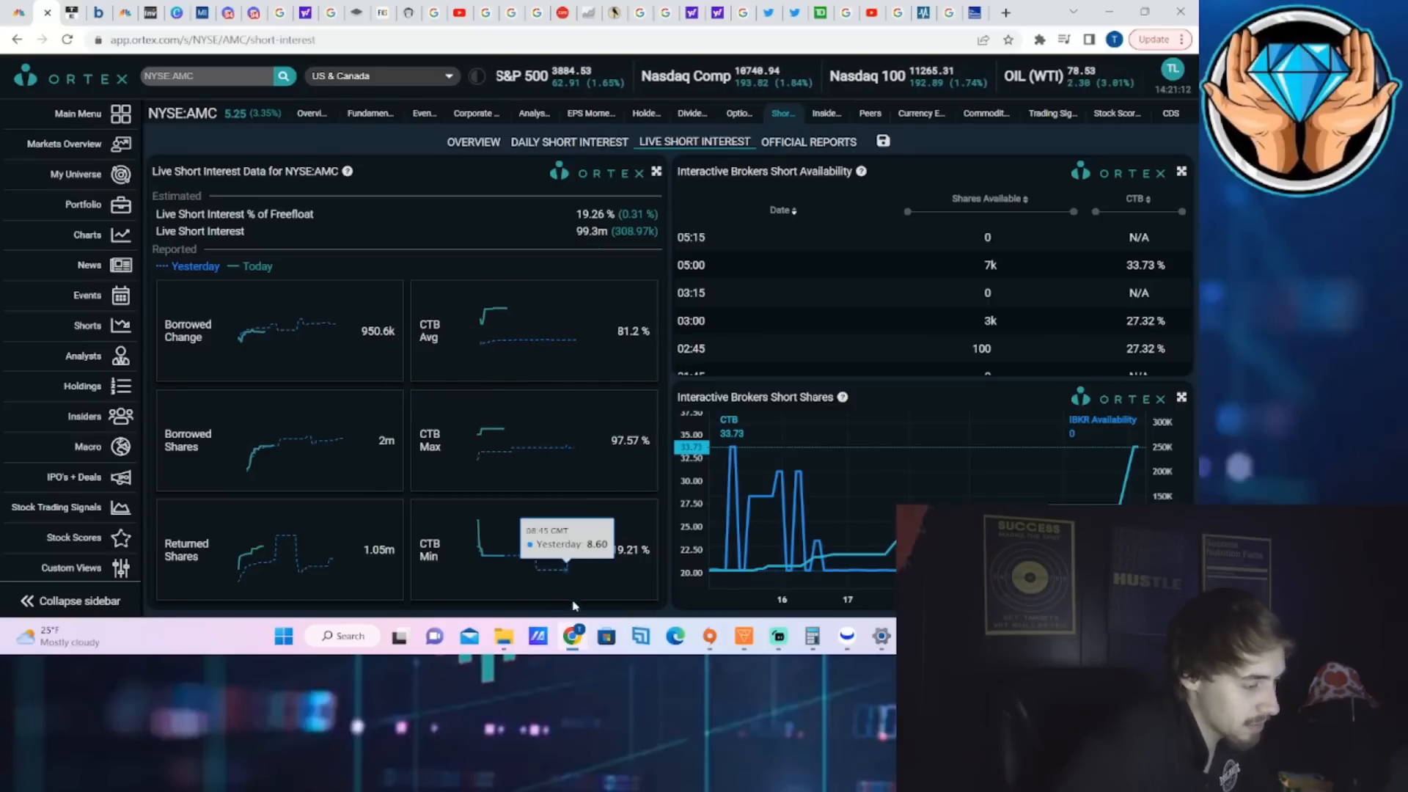
Open AMC's Ortex Options page, briefly revisit Short data, then return to Options.
left_click(738, 113)
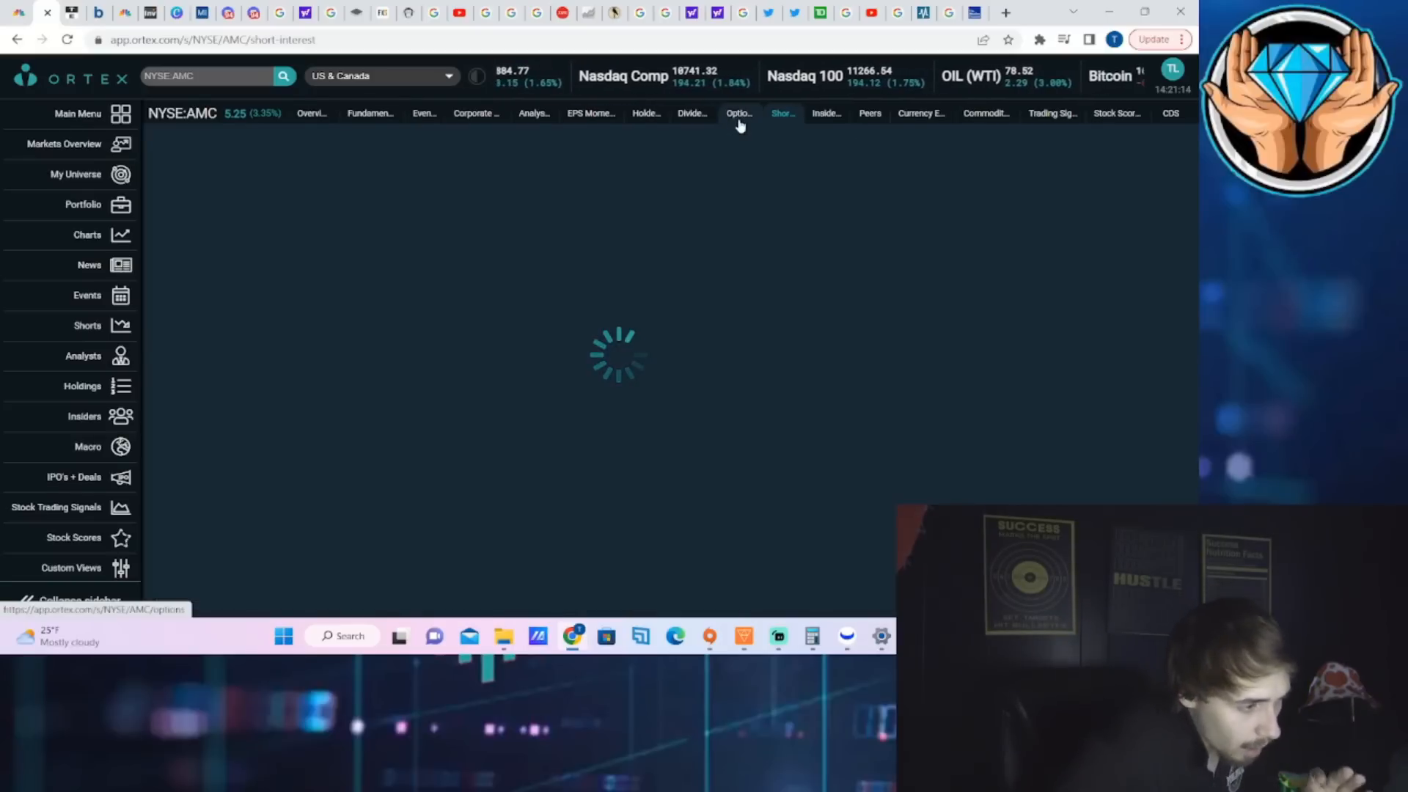
left_click(738, 113)
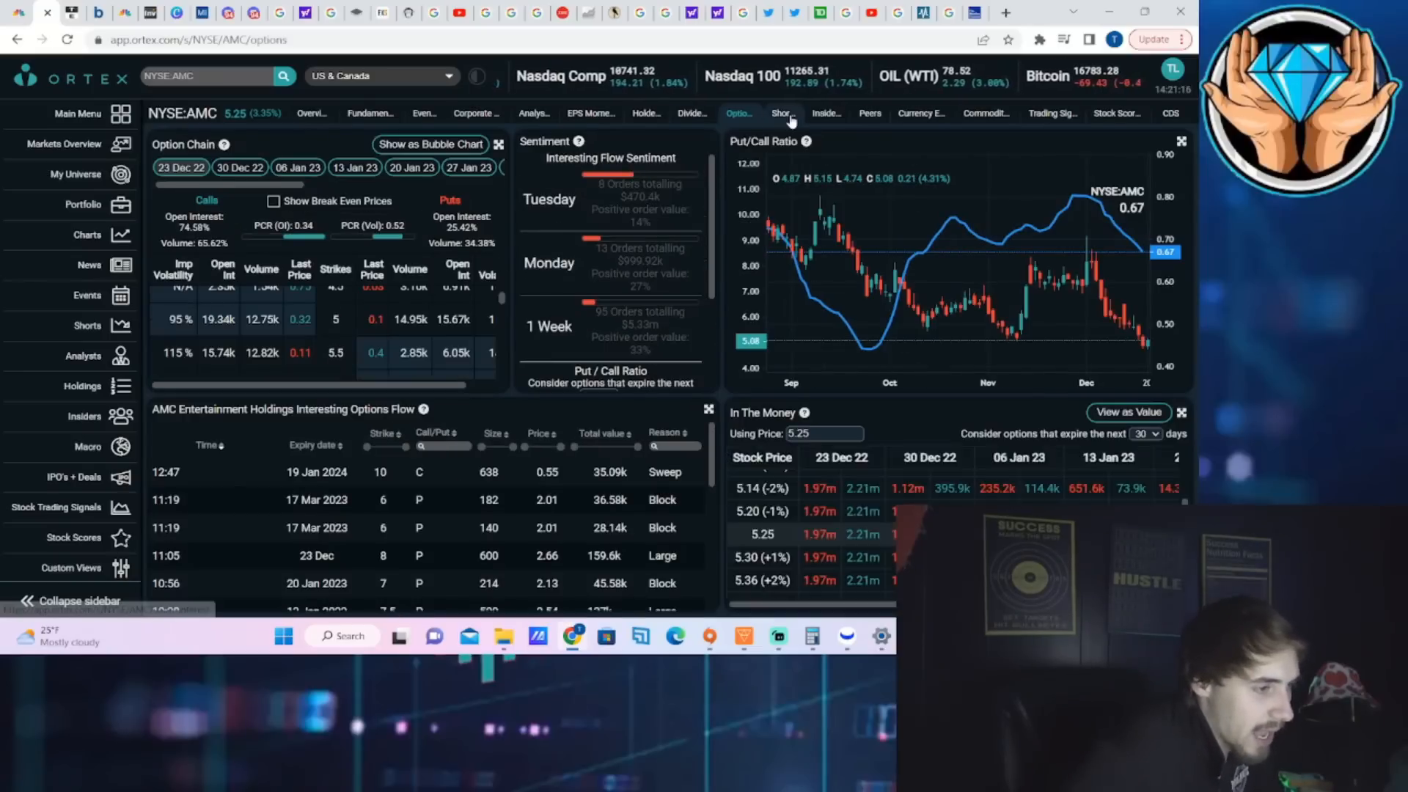
left_click(782, 113)
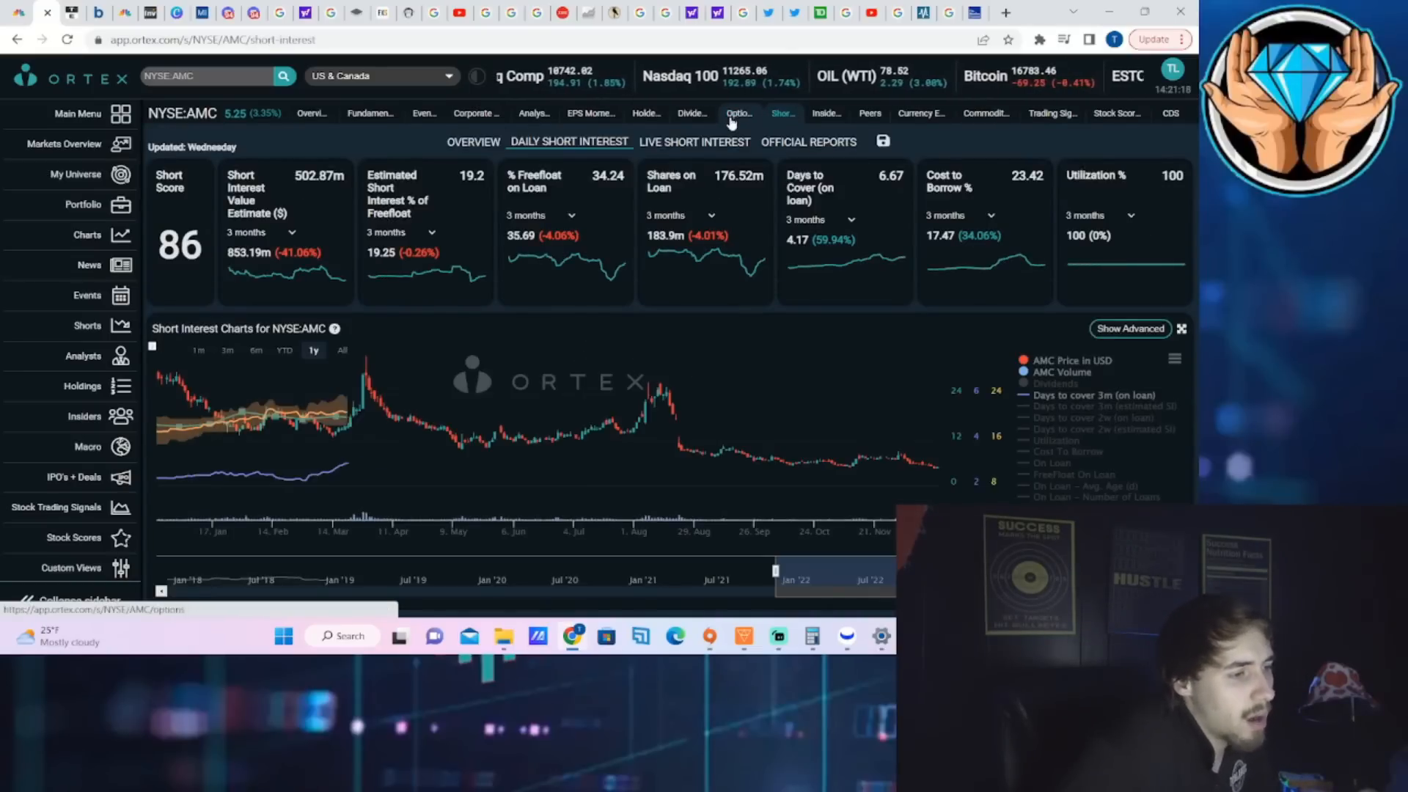
left_click(739, 113)
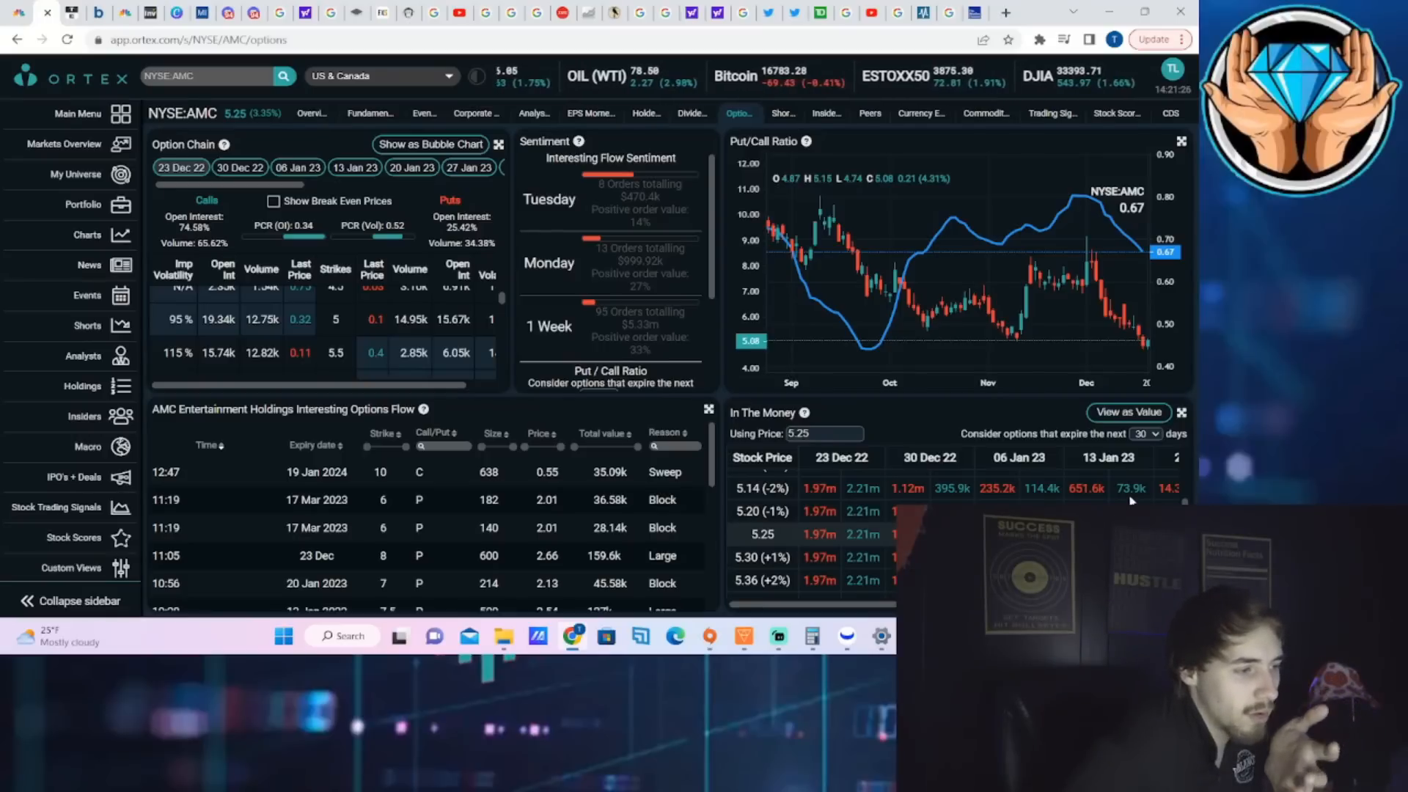
mouse_move(865, 348)
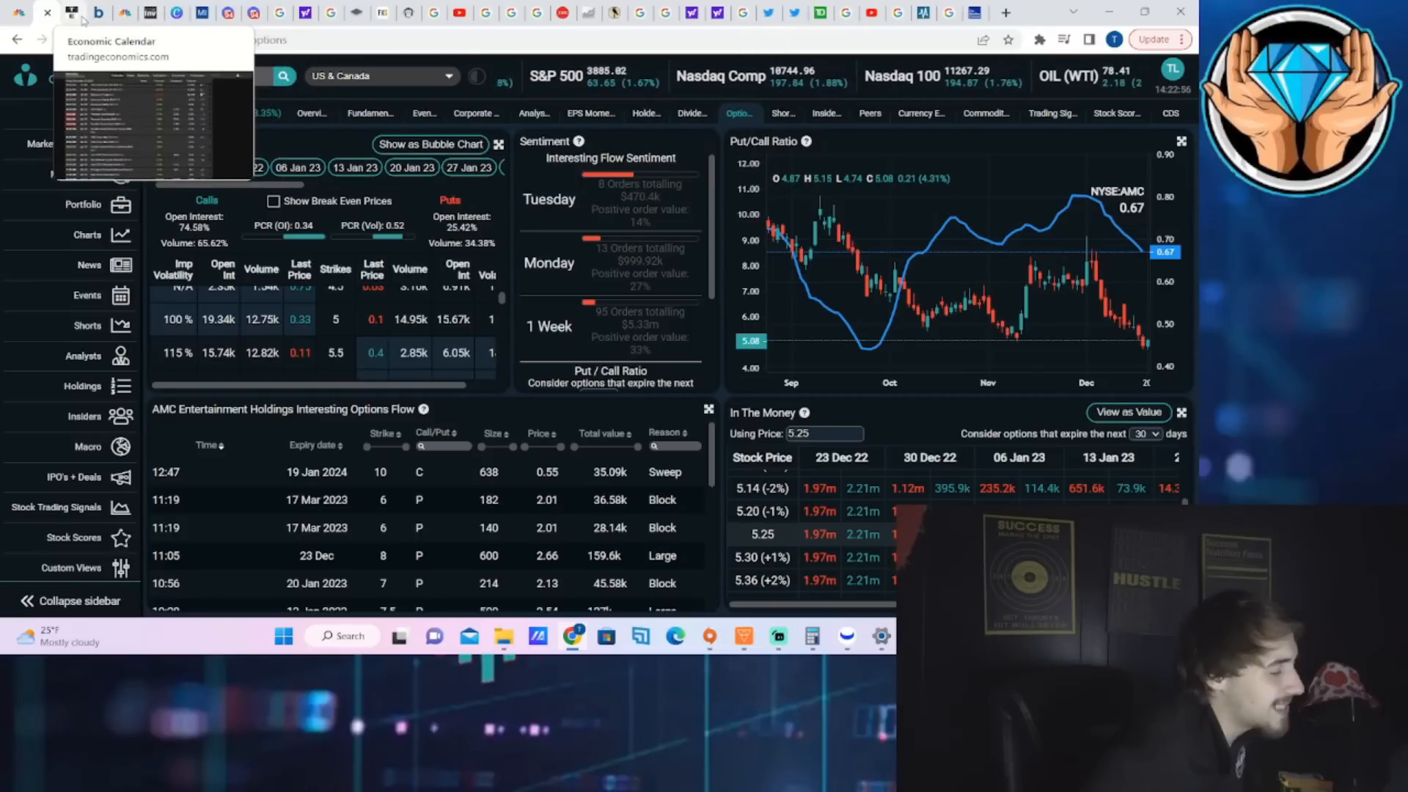
Switch to the Trading Economics calendar for the December 22–23 releases.
left_click(71, 13)
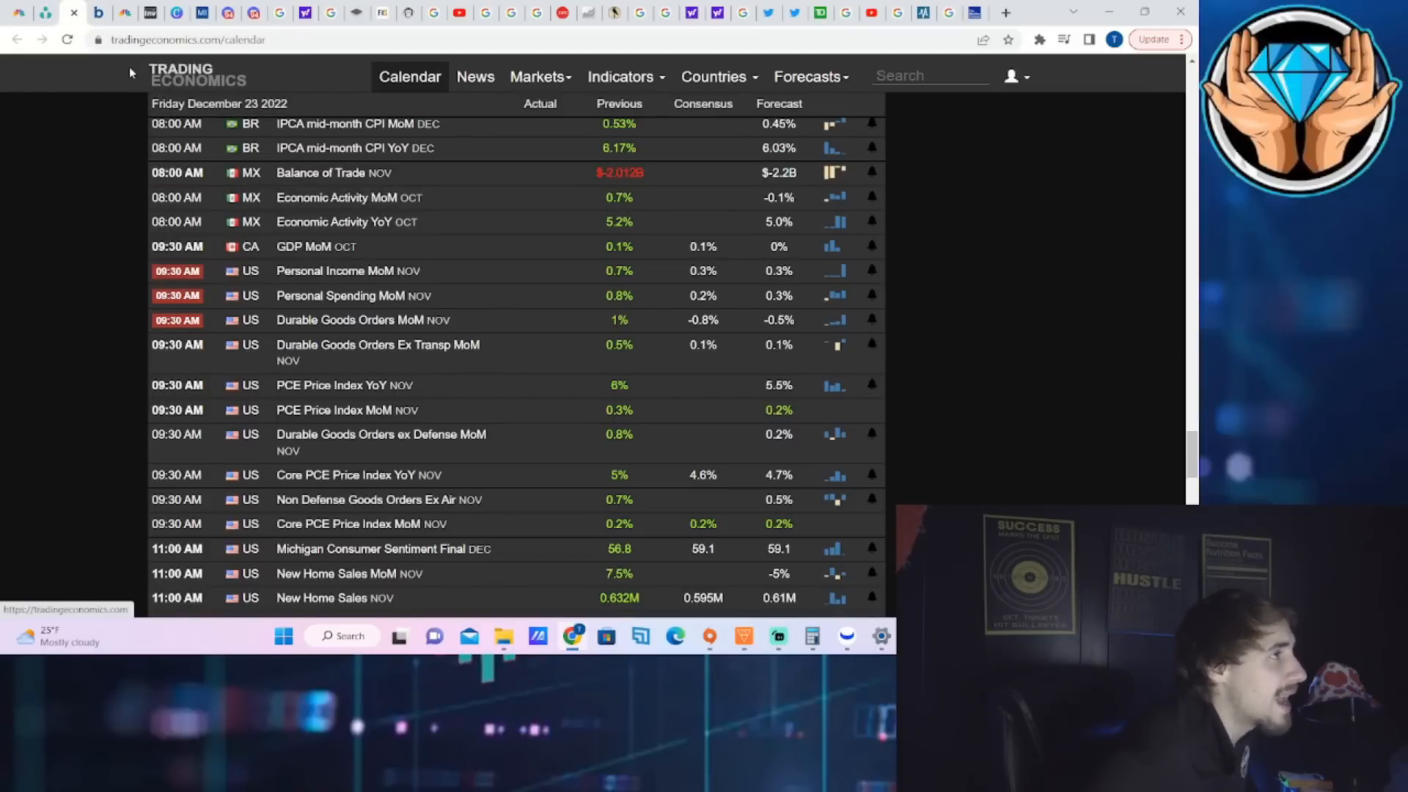
mouse_move(53, 111)
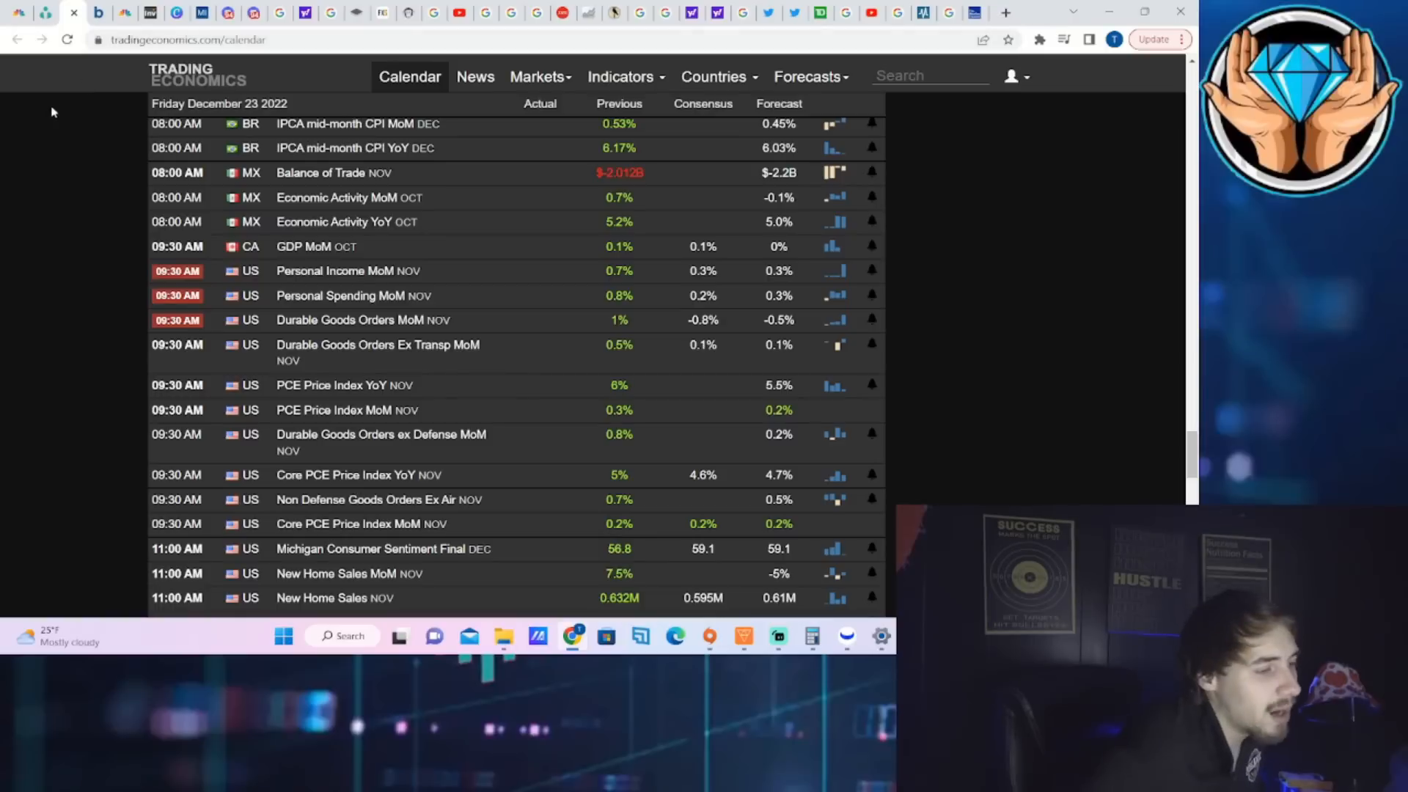
mouse_move(131, 116)
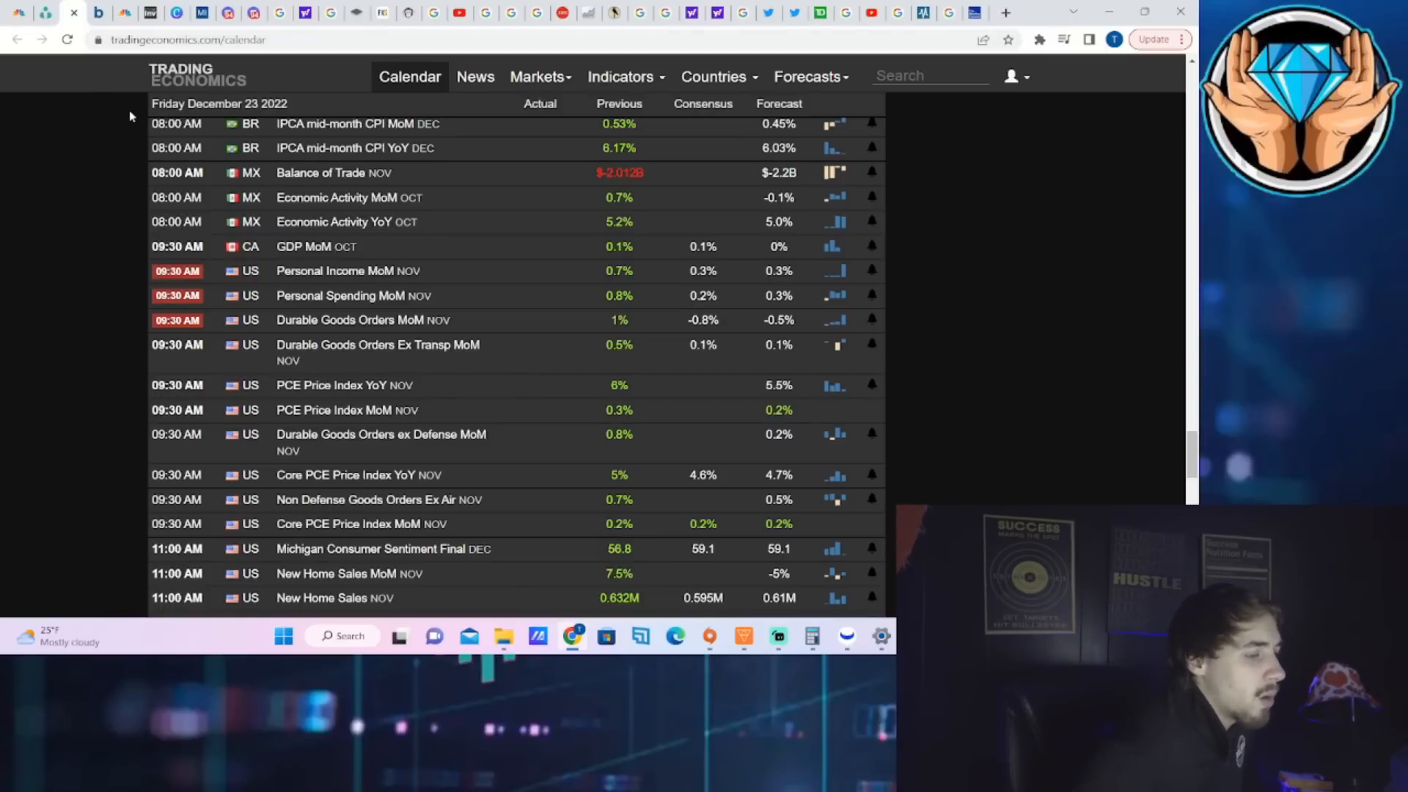
mouse_move(262, 196)
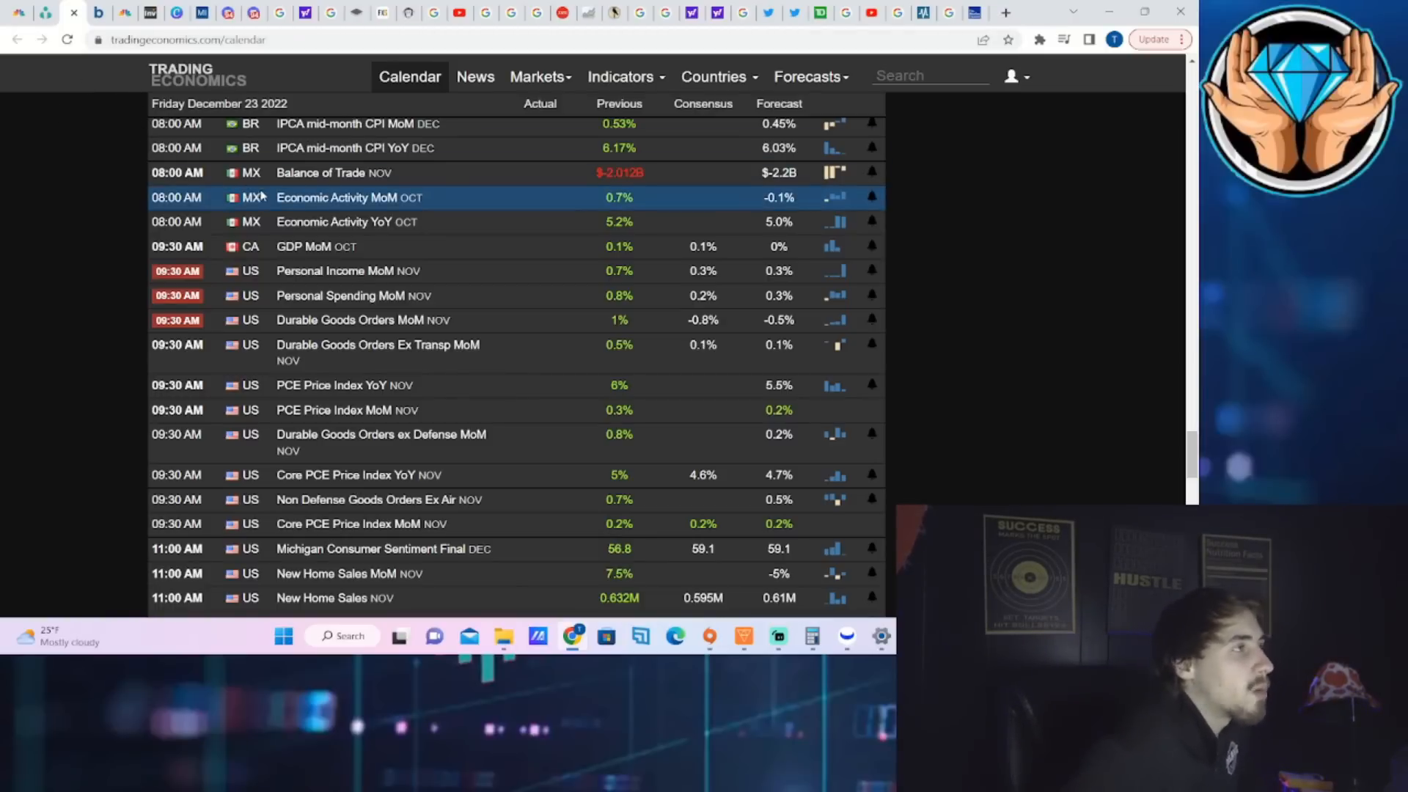
mouse_move(317, 502)
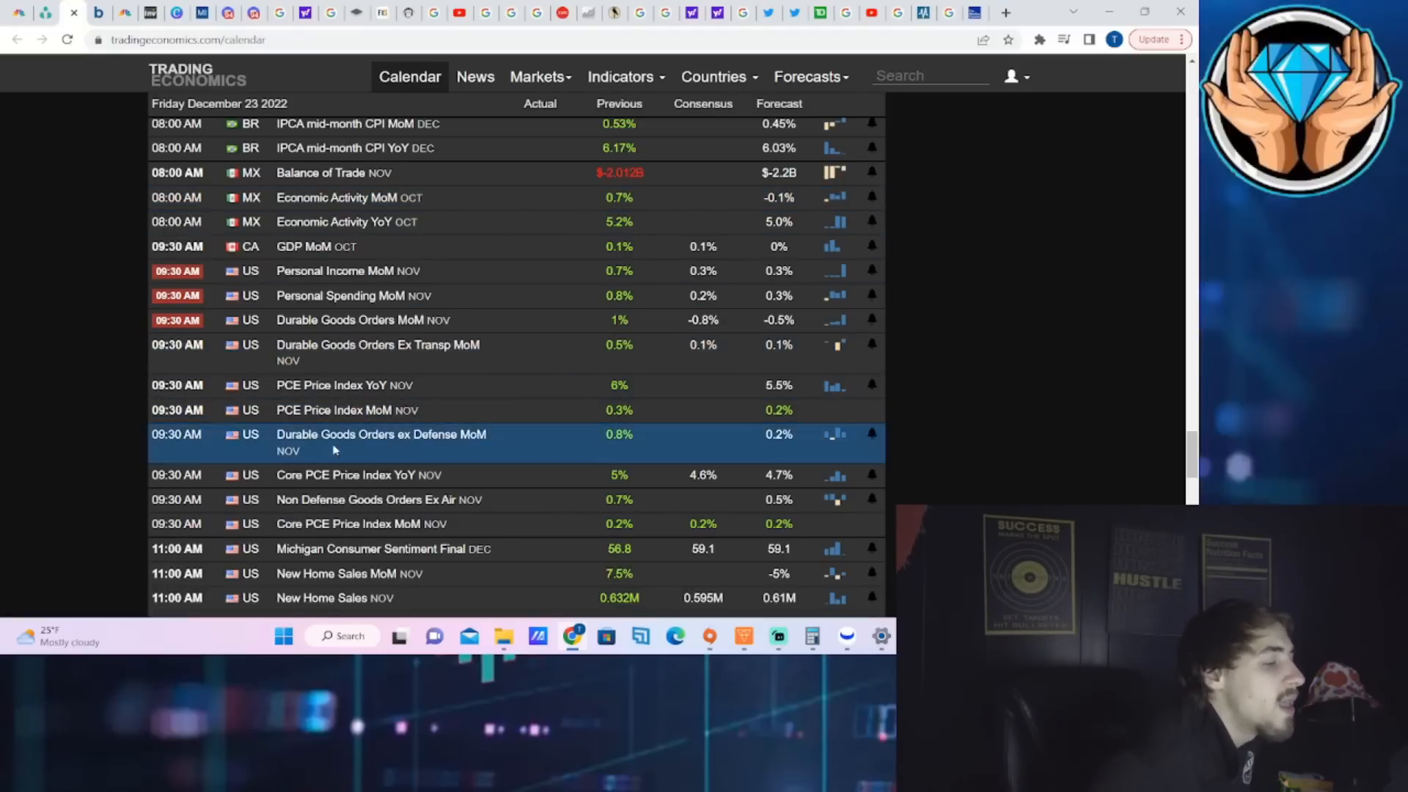
mouse_move(440, 360)
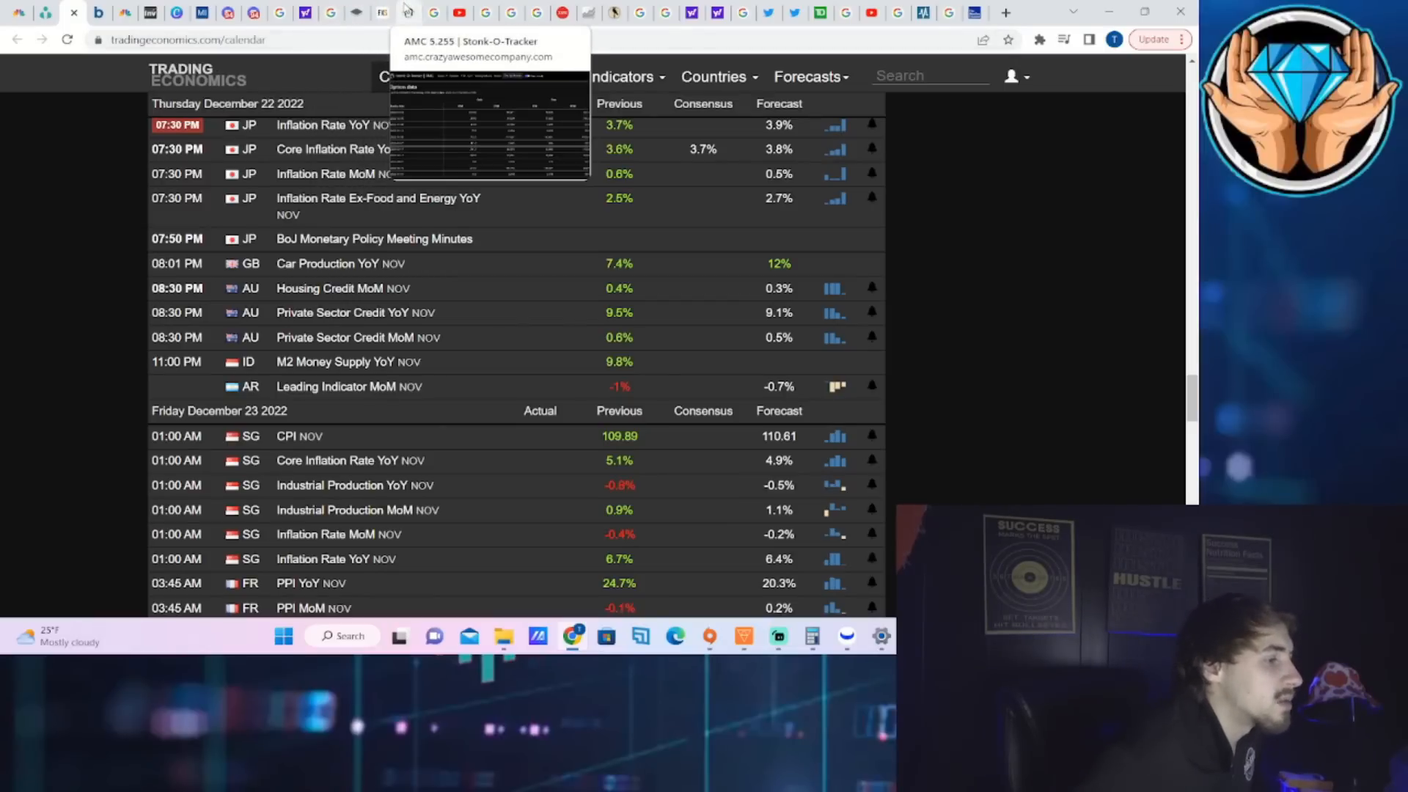
Switch to the Stonk-O-Tracker AMC tab and view its ITM/OTM option data table.
left_click(405, 13)
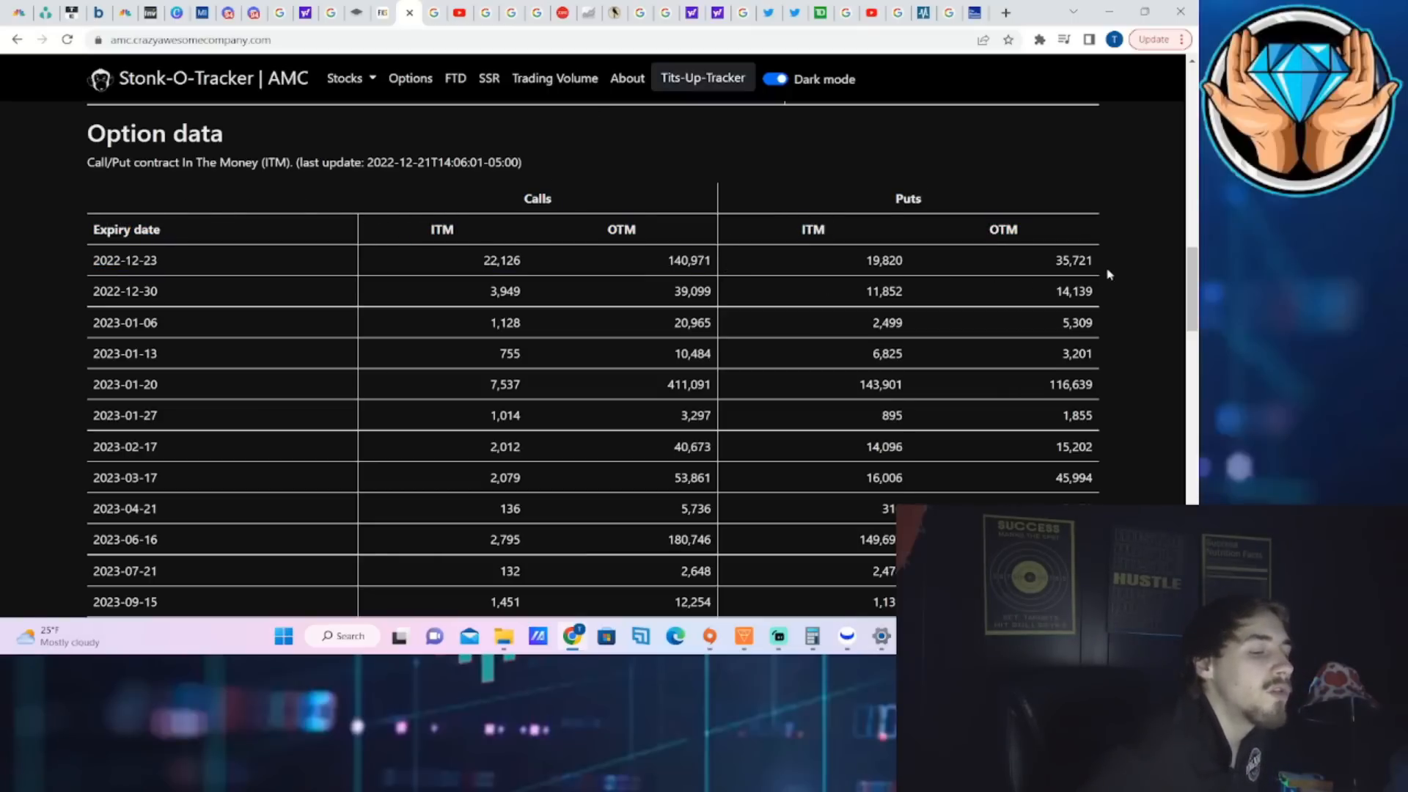
mouse_move(939, 177)
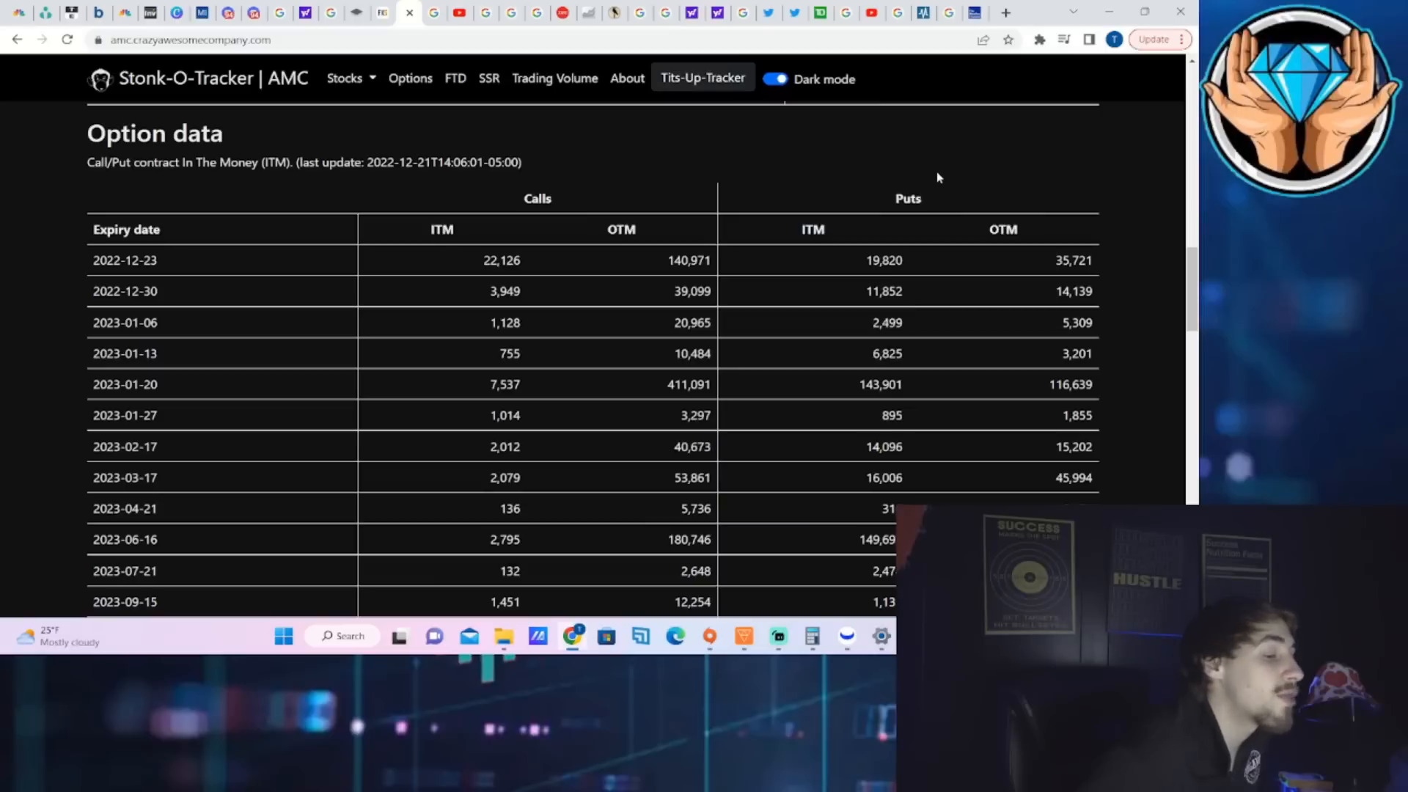
double_click(689, 260)
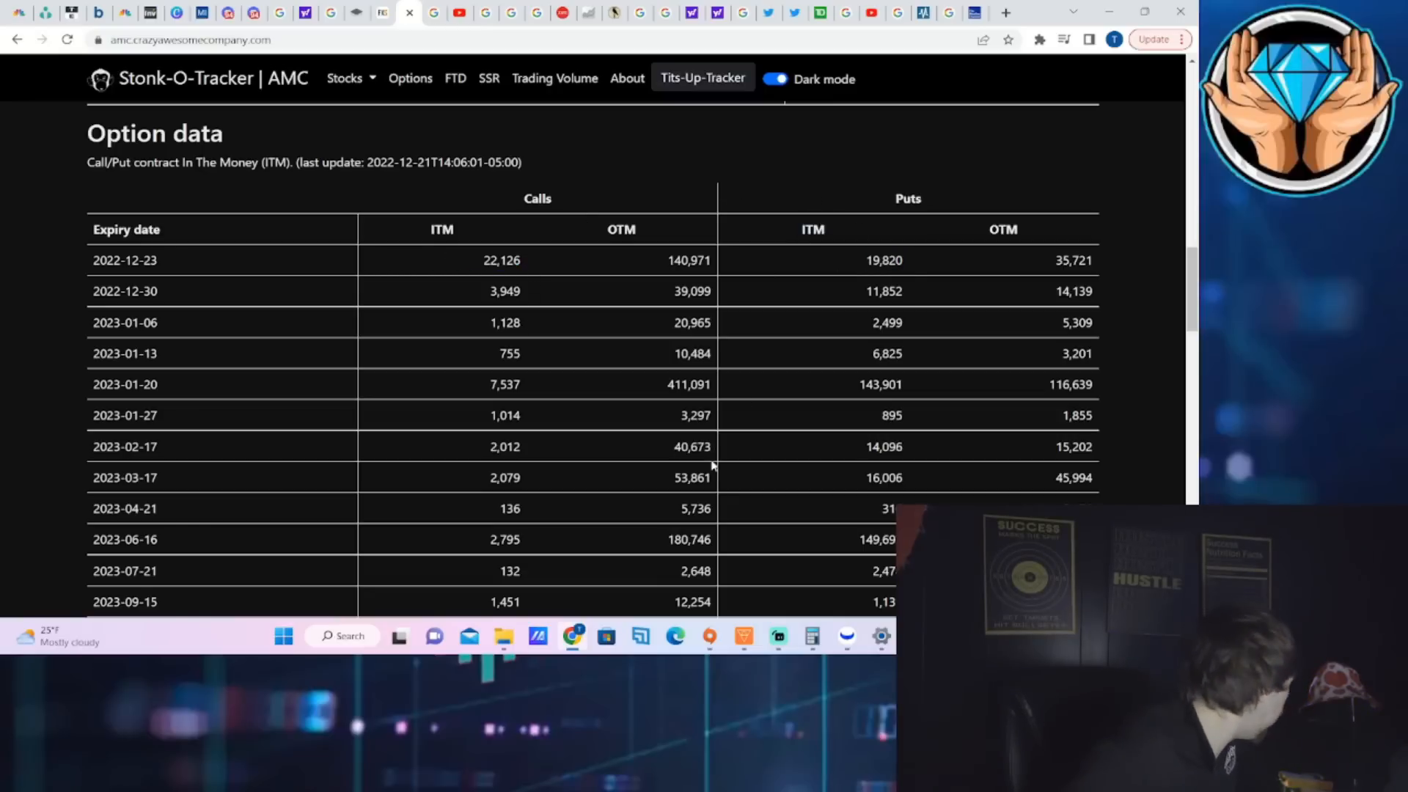
mouse_move(752, 474)
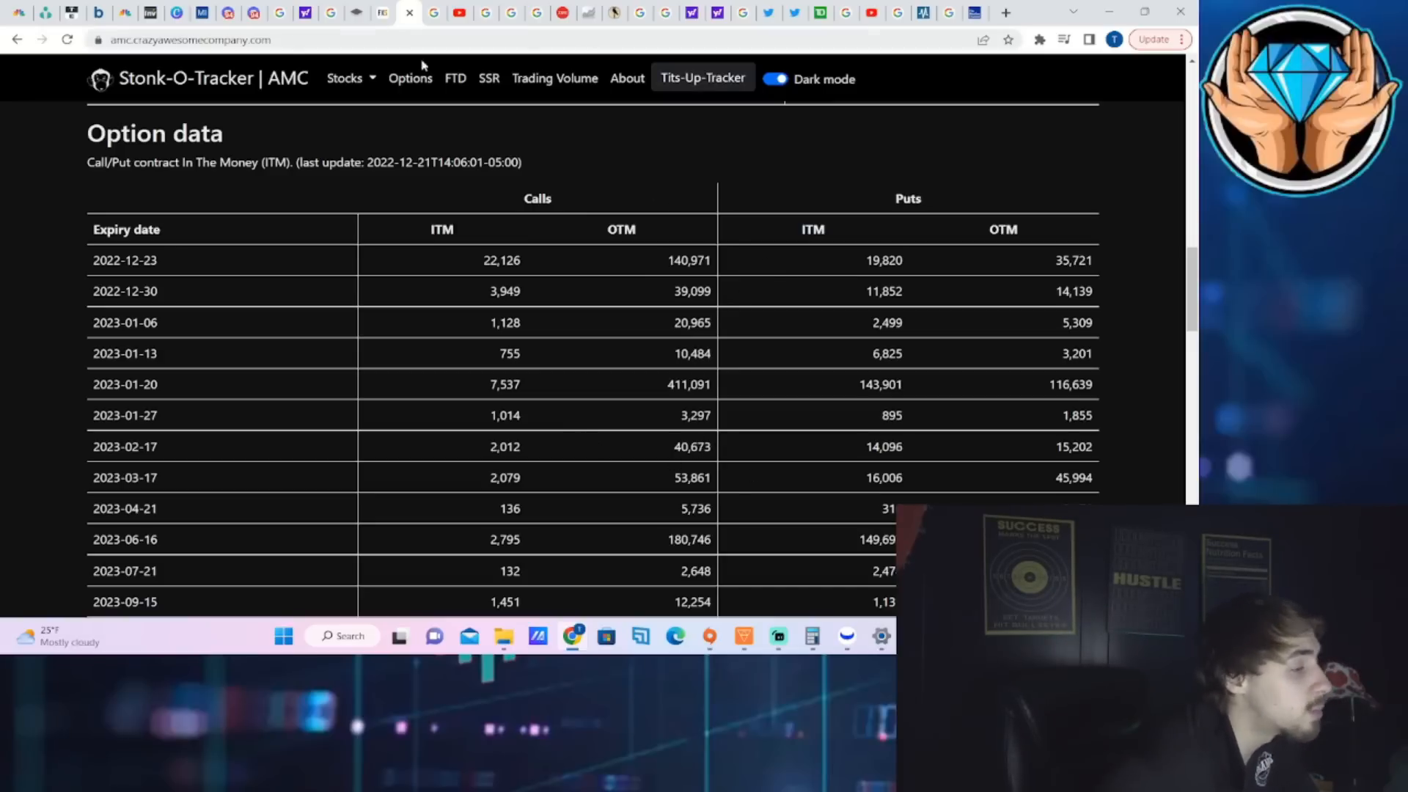
mouse_move(421, 16)
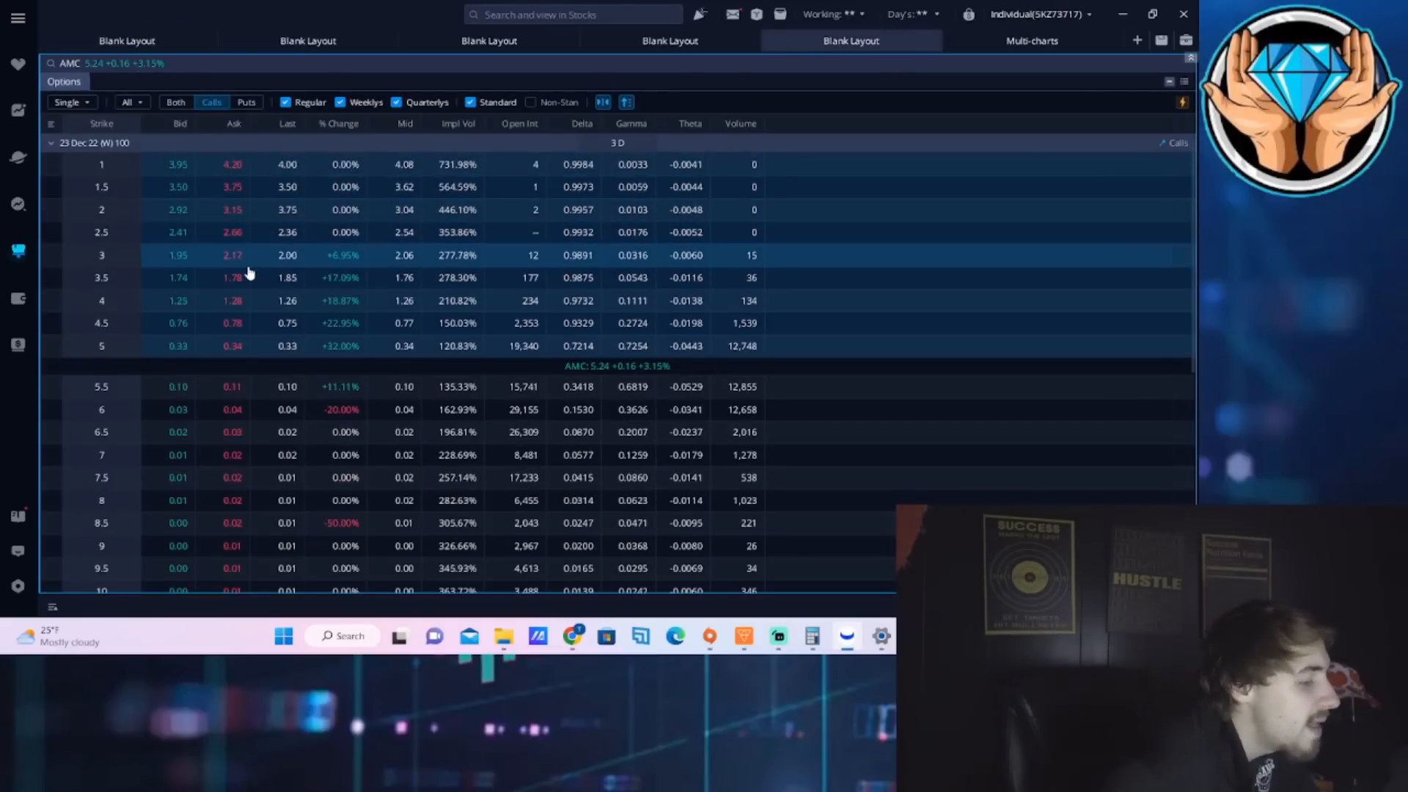
mouse_move(468, 425)
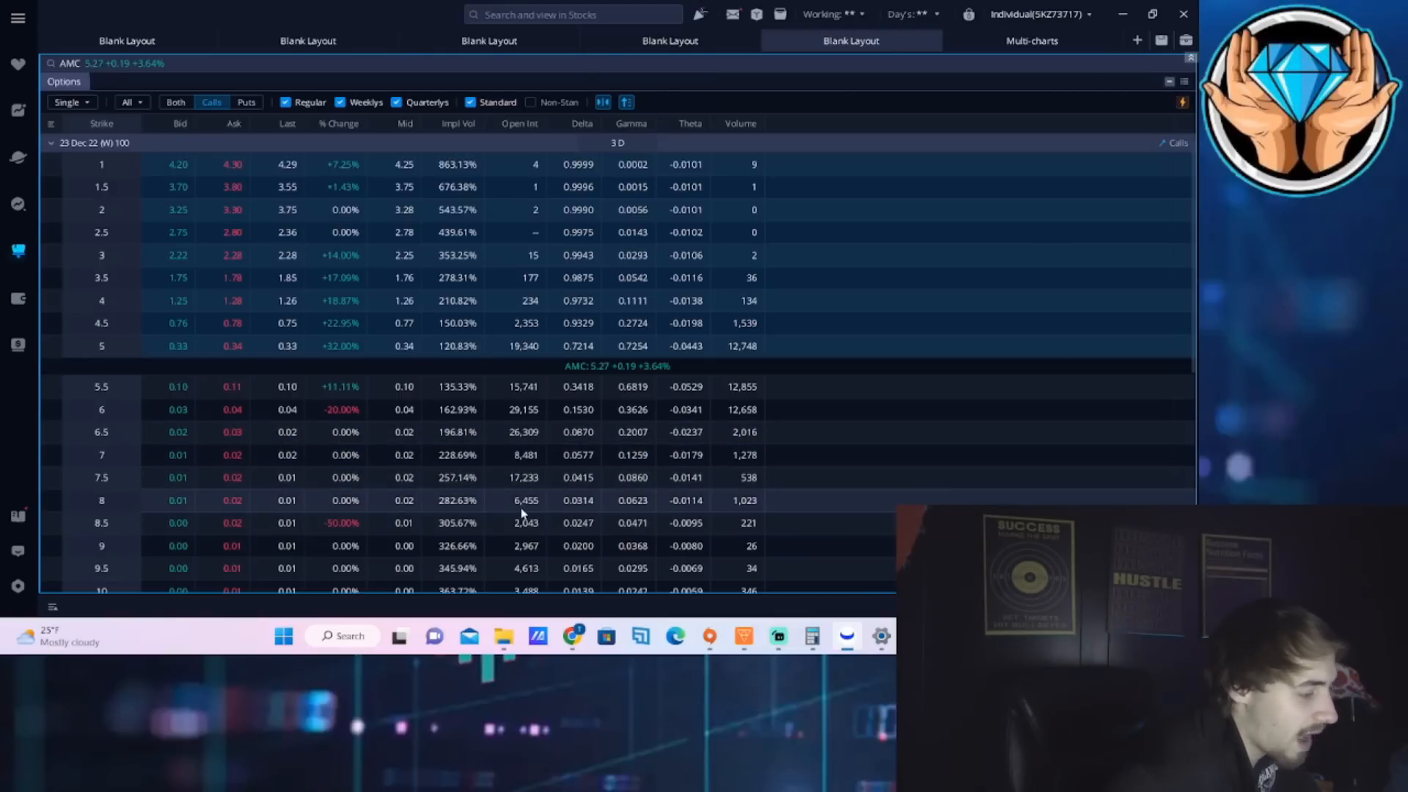
Scroll the AMC 23 Dec 22 call chain to review open interest.
scroll("down", 3)
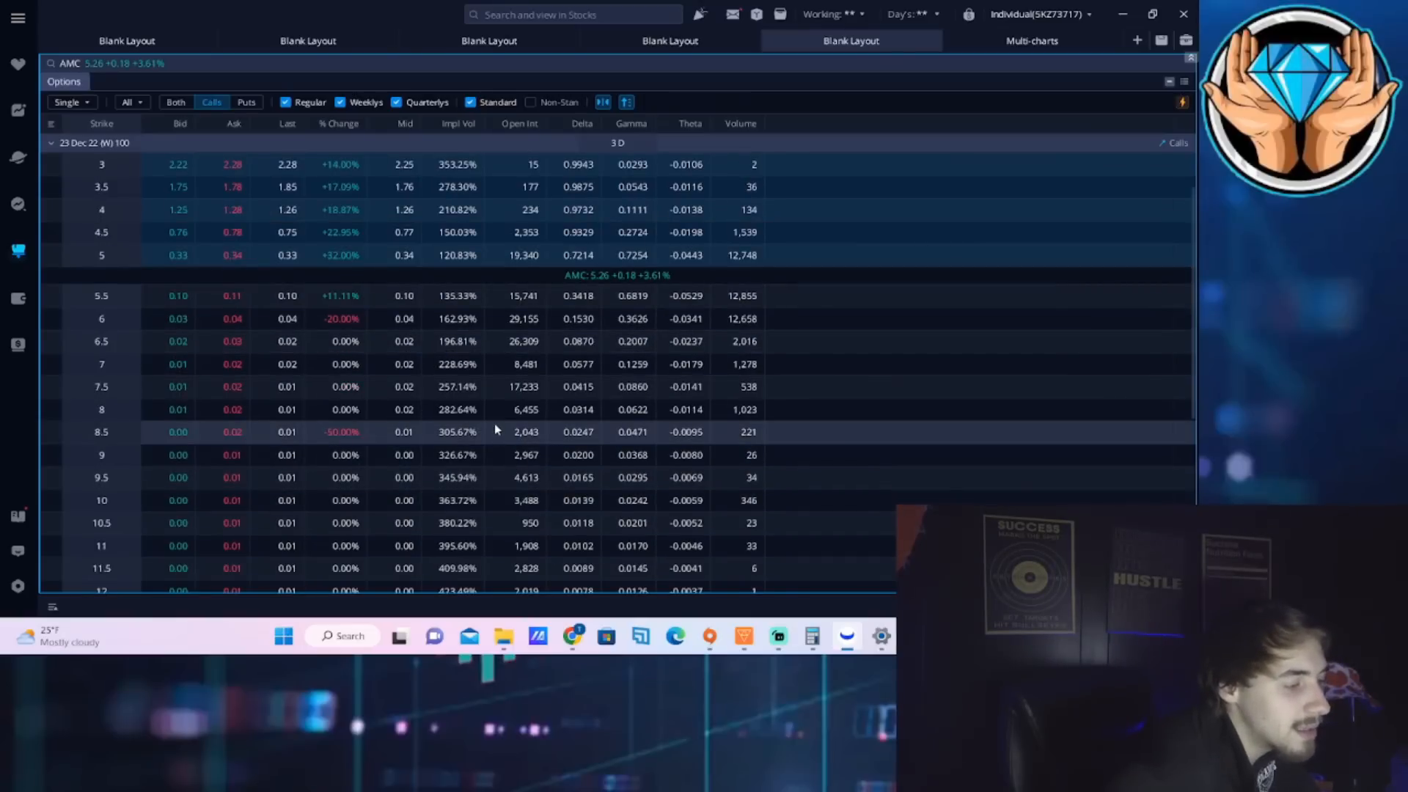
mouse_move(429, 375)
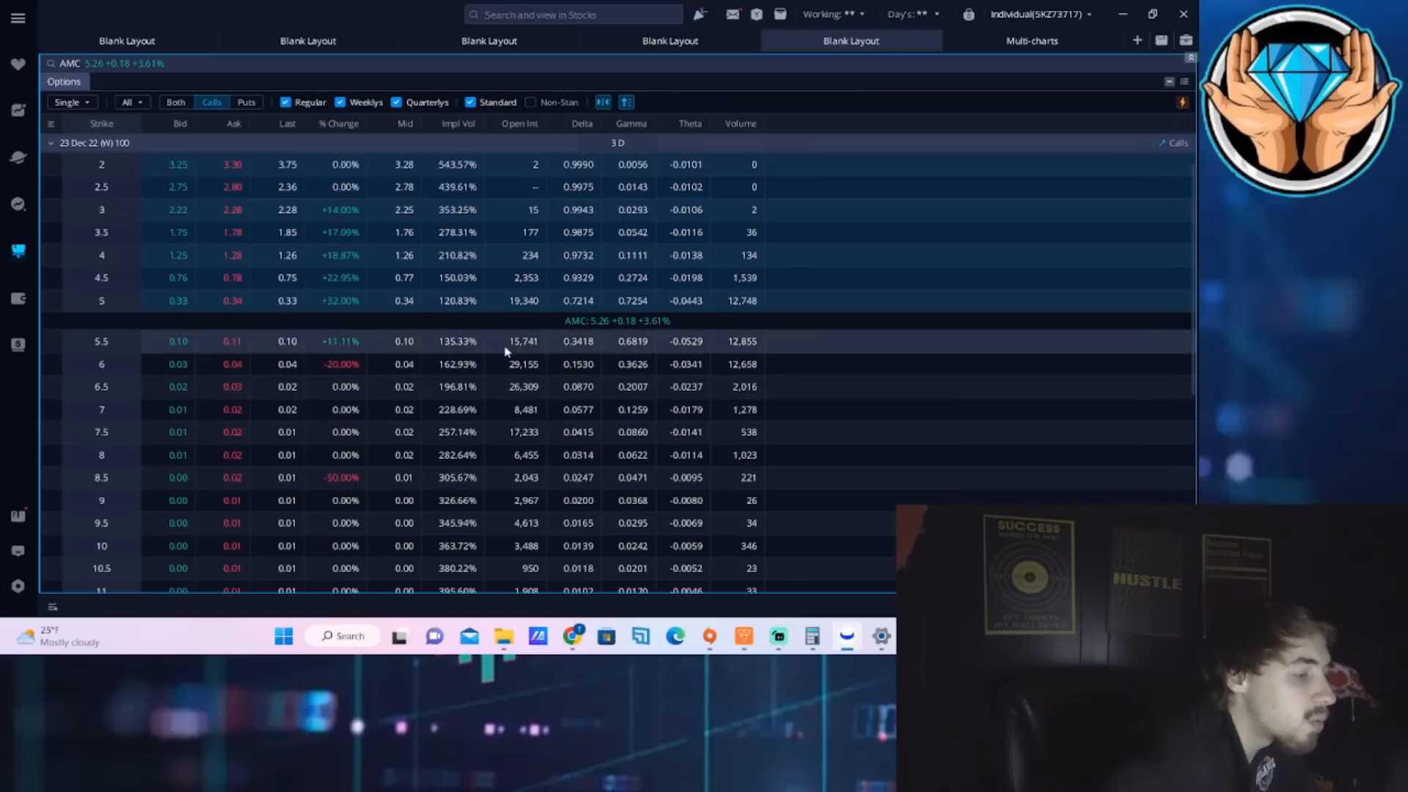
mouse_move(497, 410)
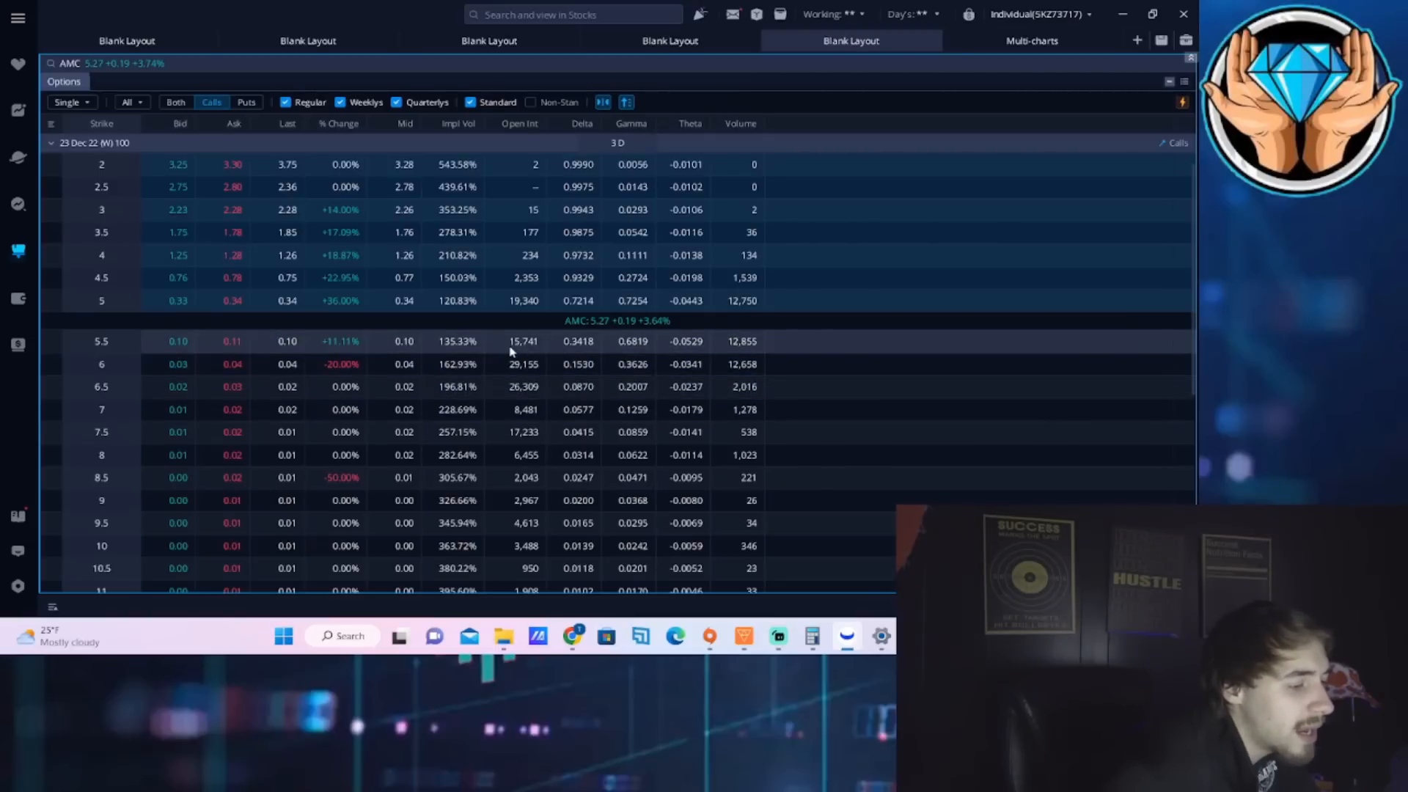
mouse_move(408, 331)
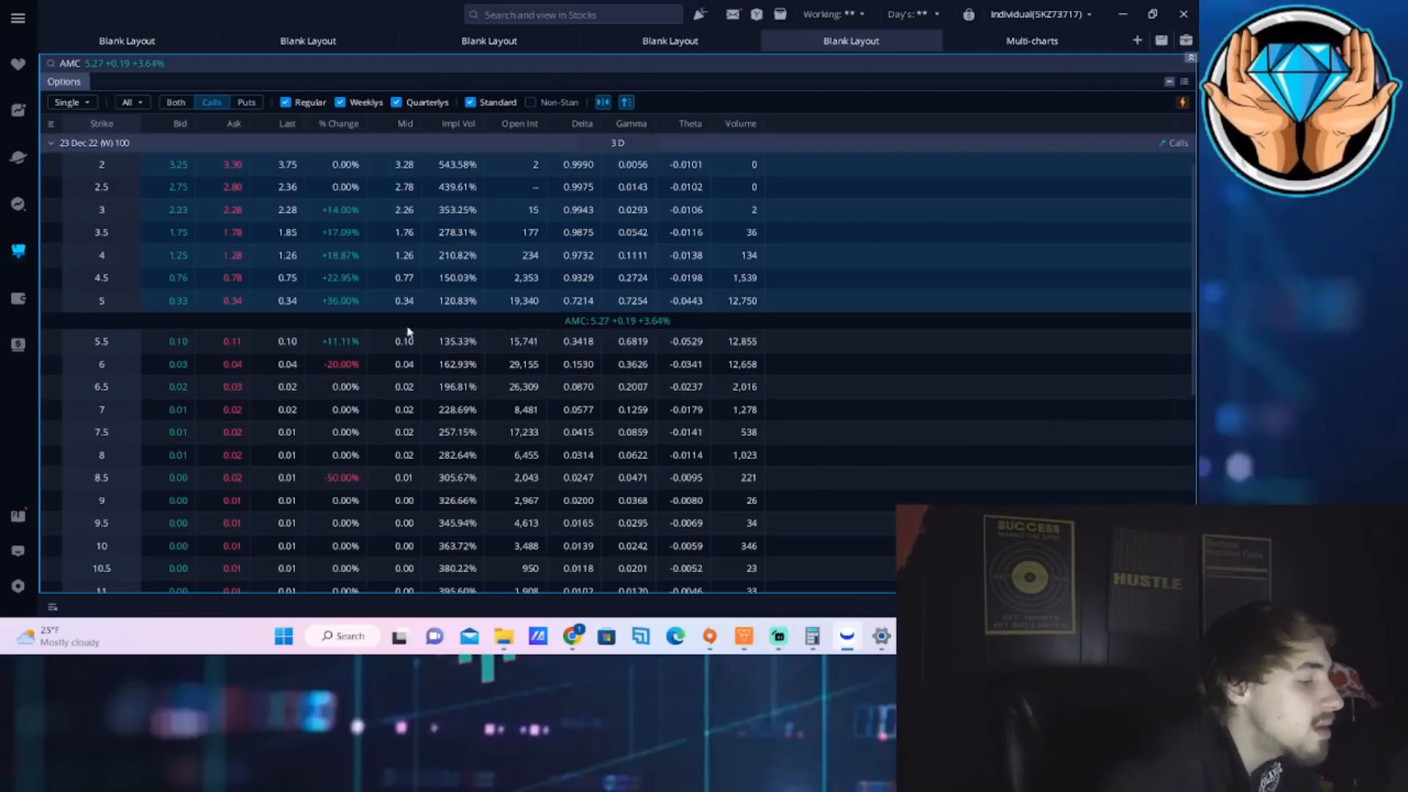
mouse_move(475, 400)
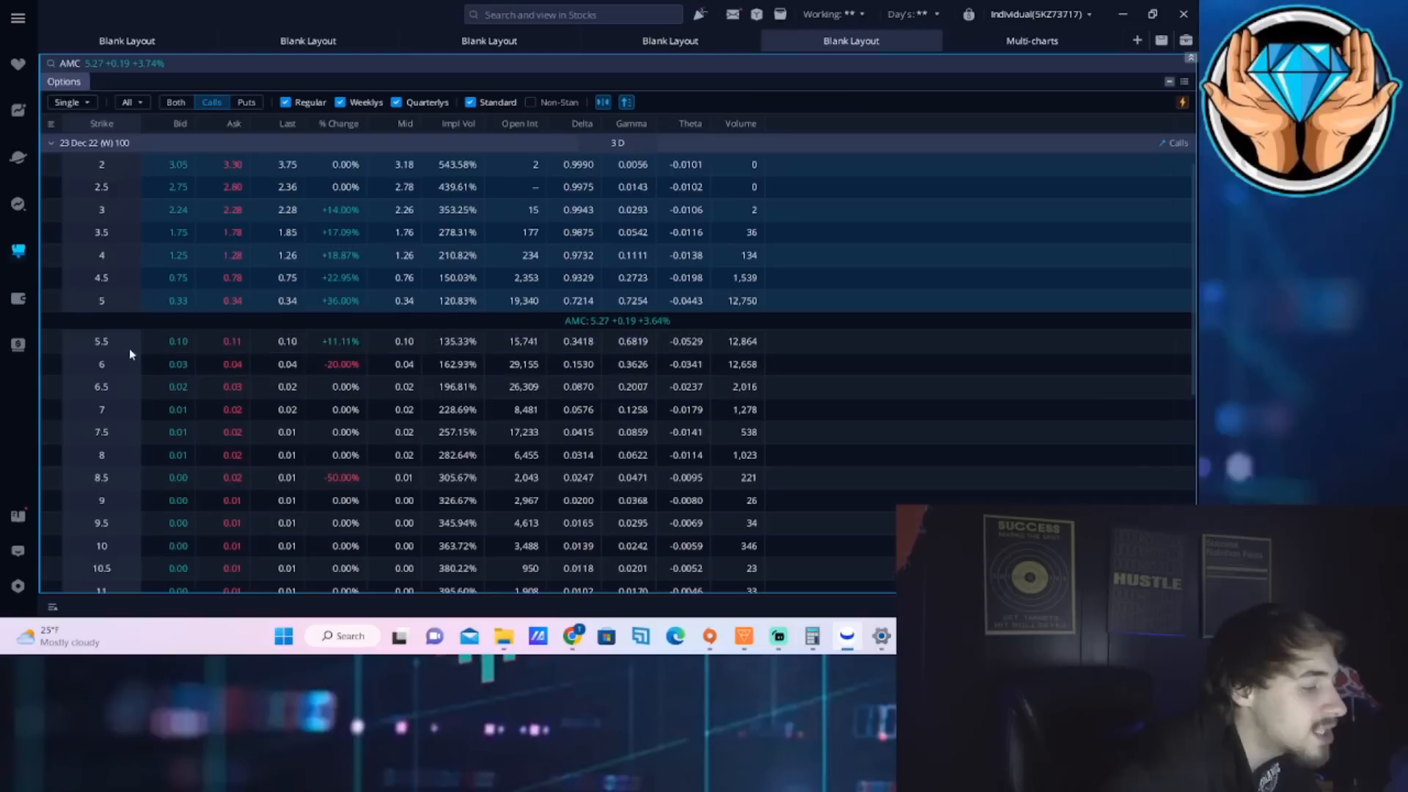
mouse_move(169, 407)
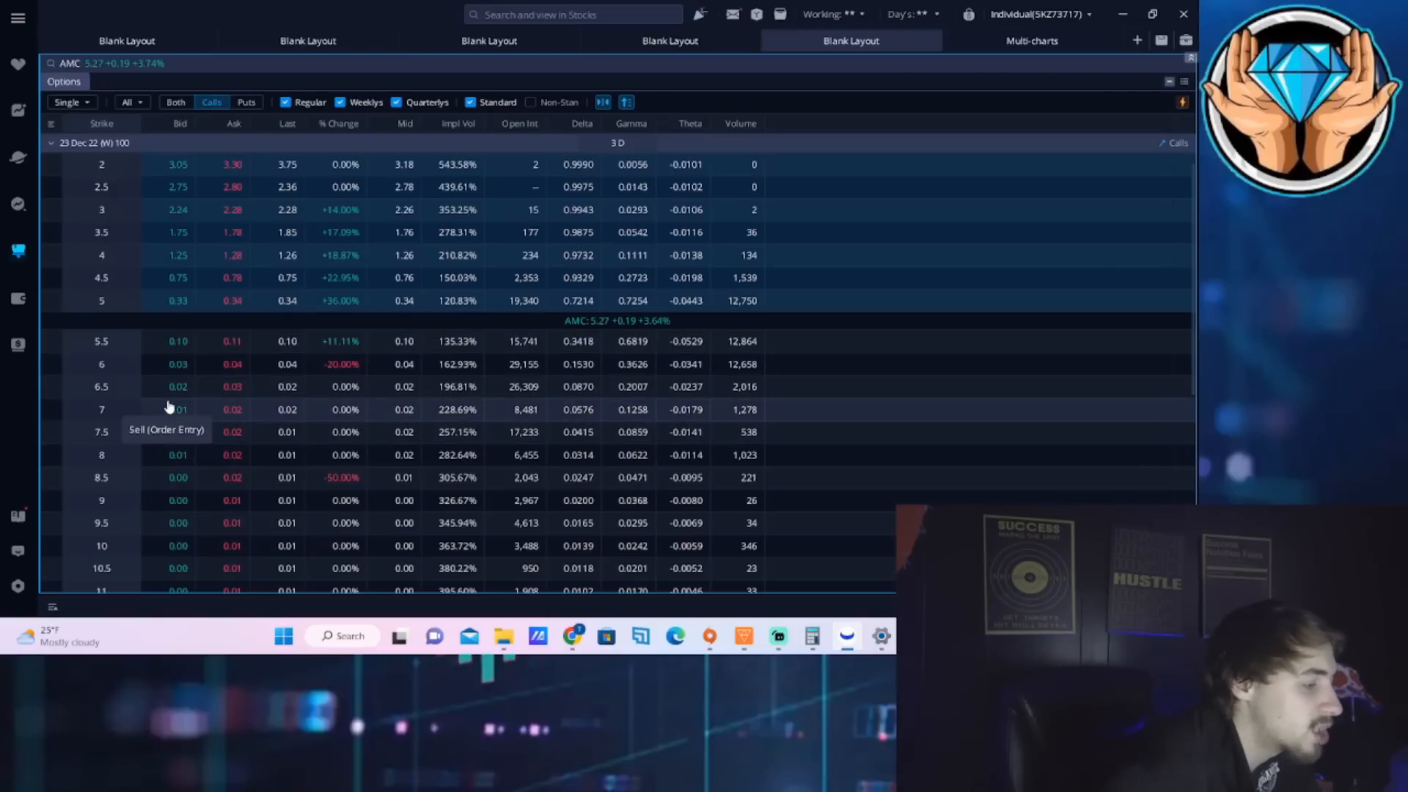
mouse_move(63, 376)
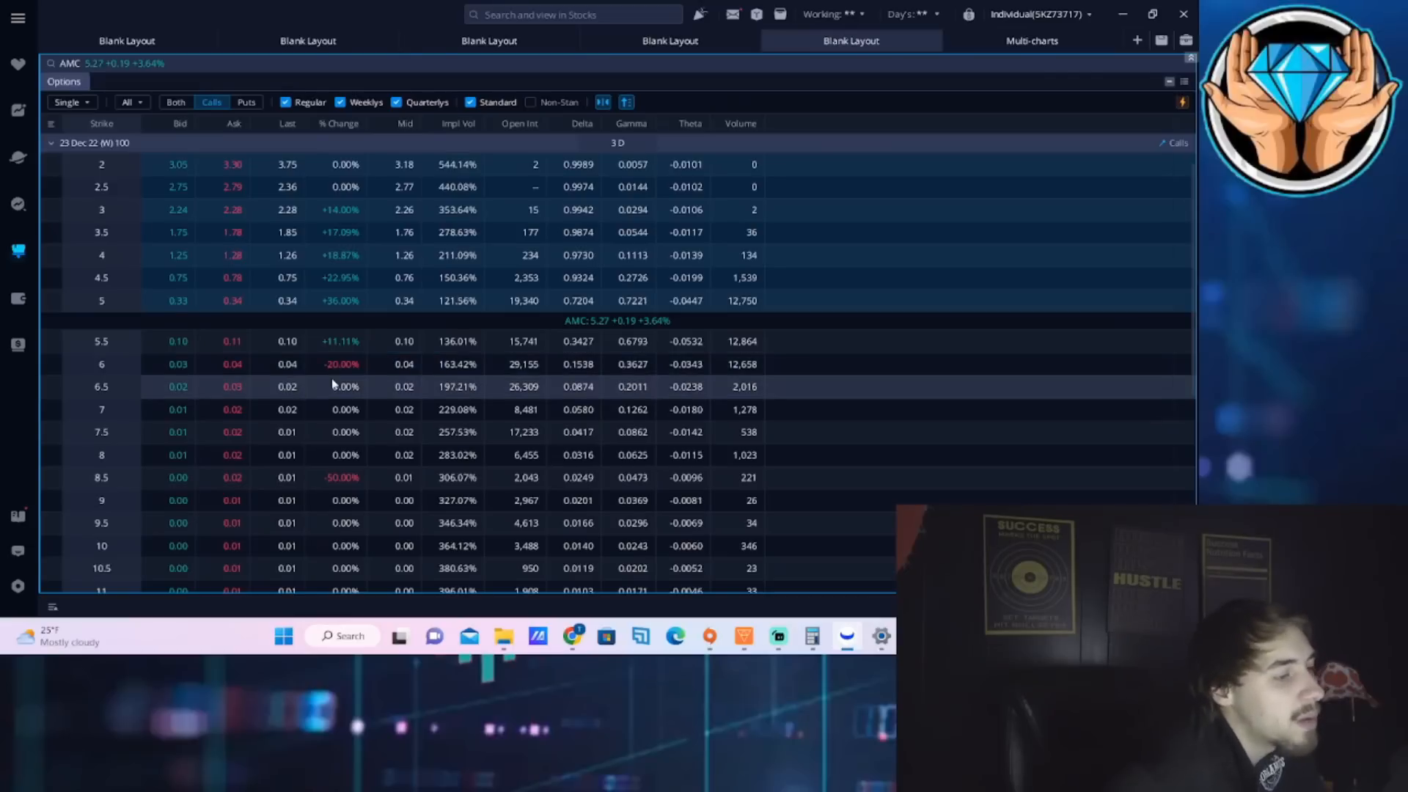
mouse_move(384, 405)
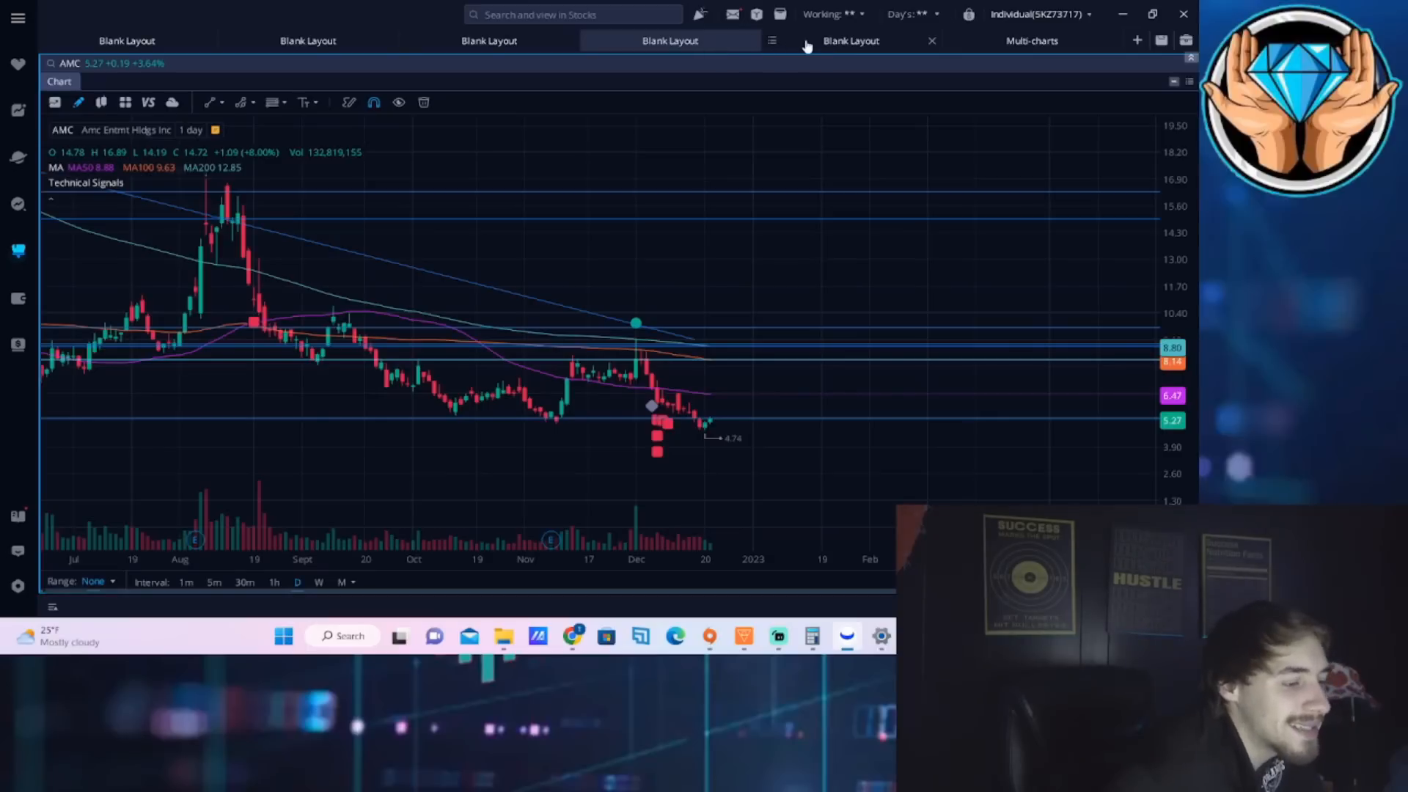
mouse_move(684, 74)
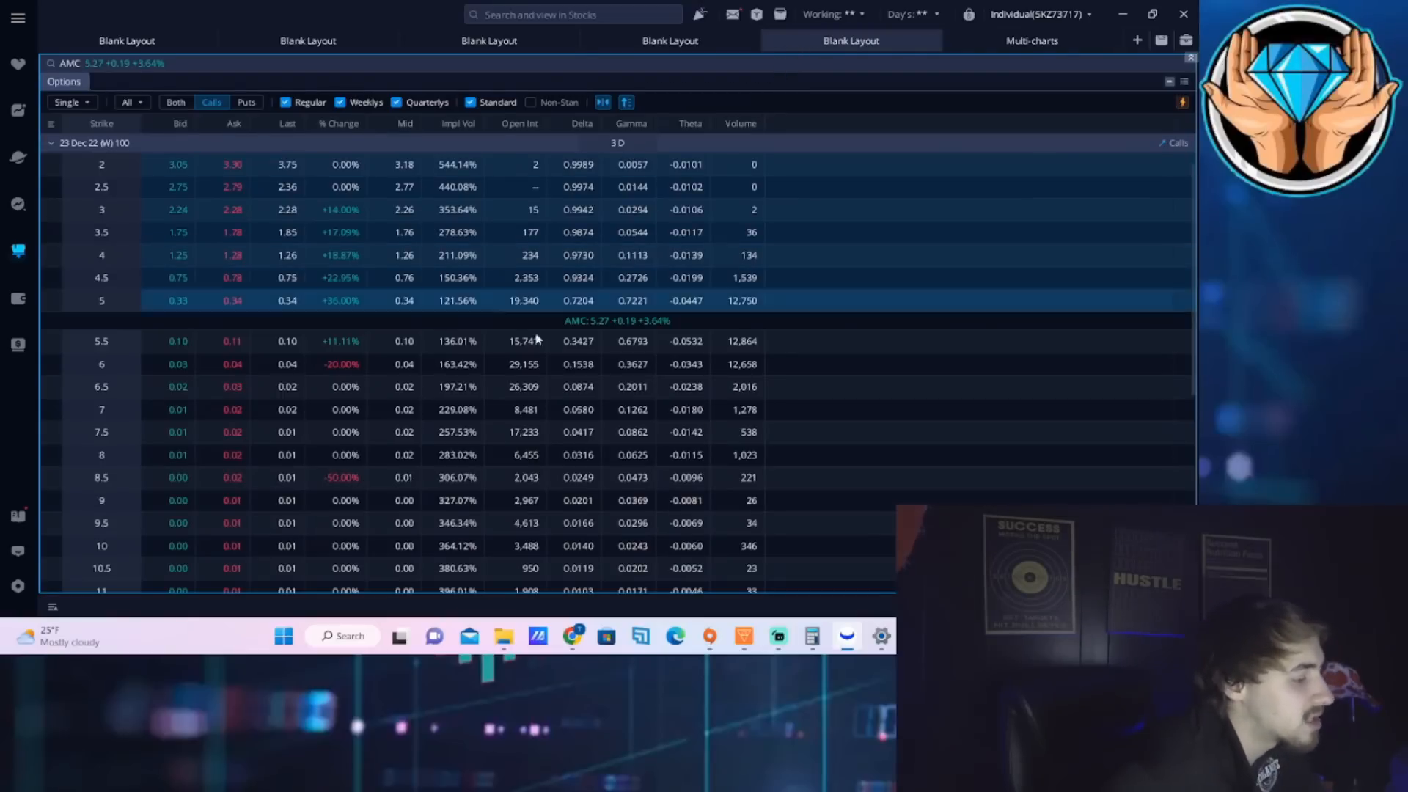
mouse_move(208, 261)
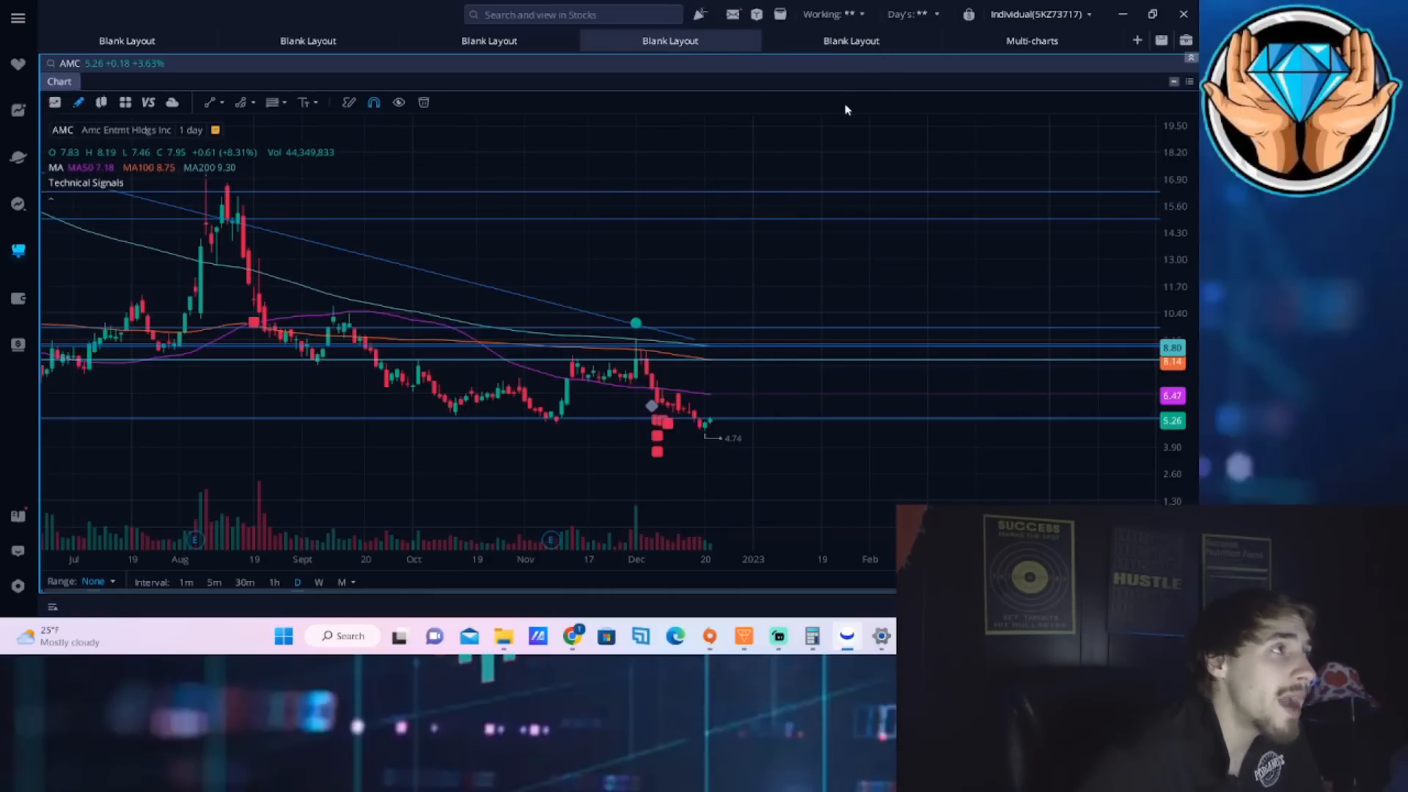
mouse_move(838, 136)
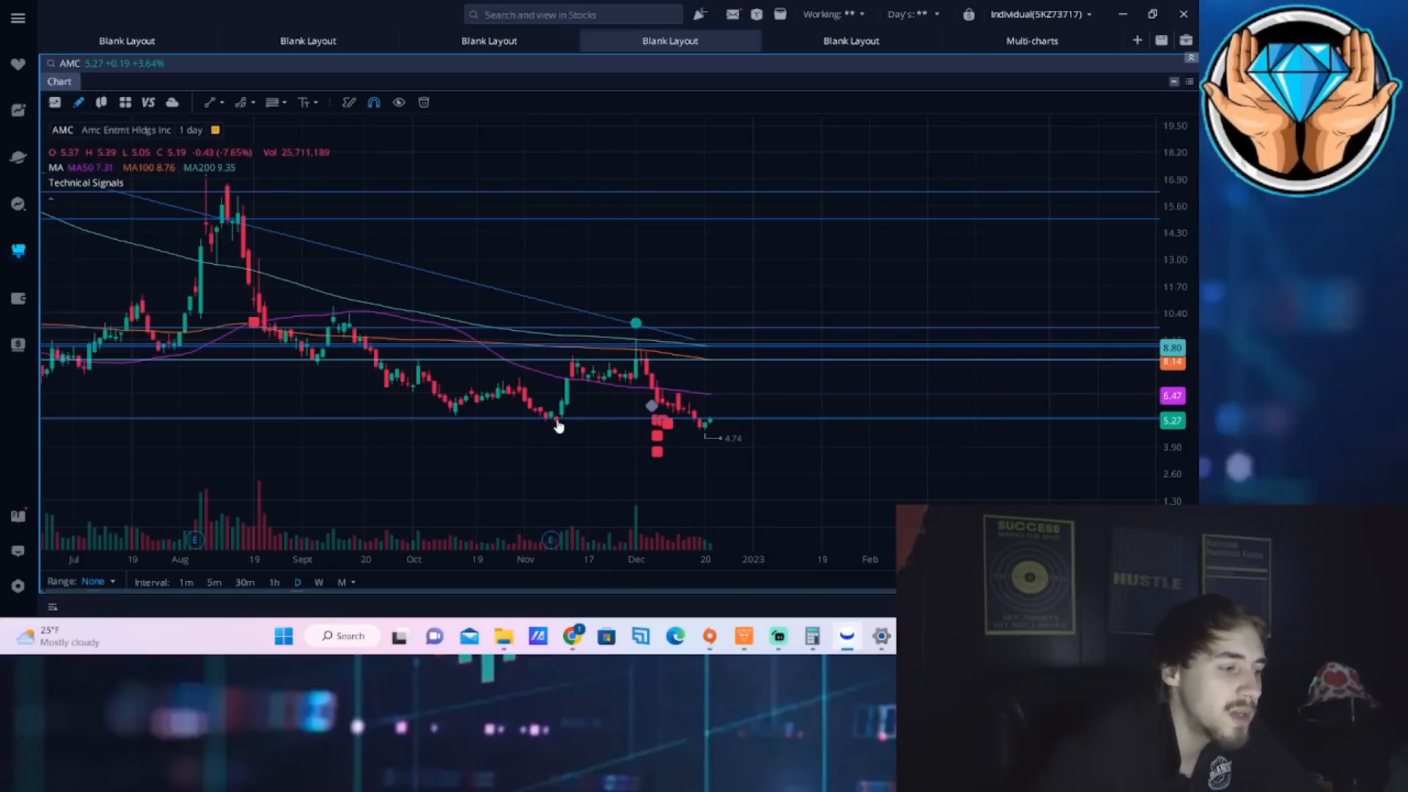
mouse_move(570, 433)
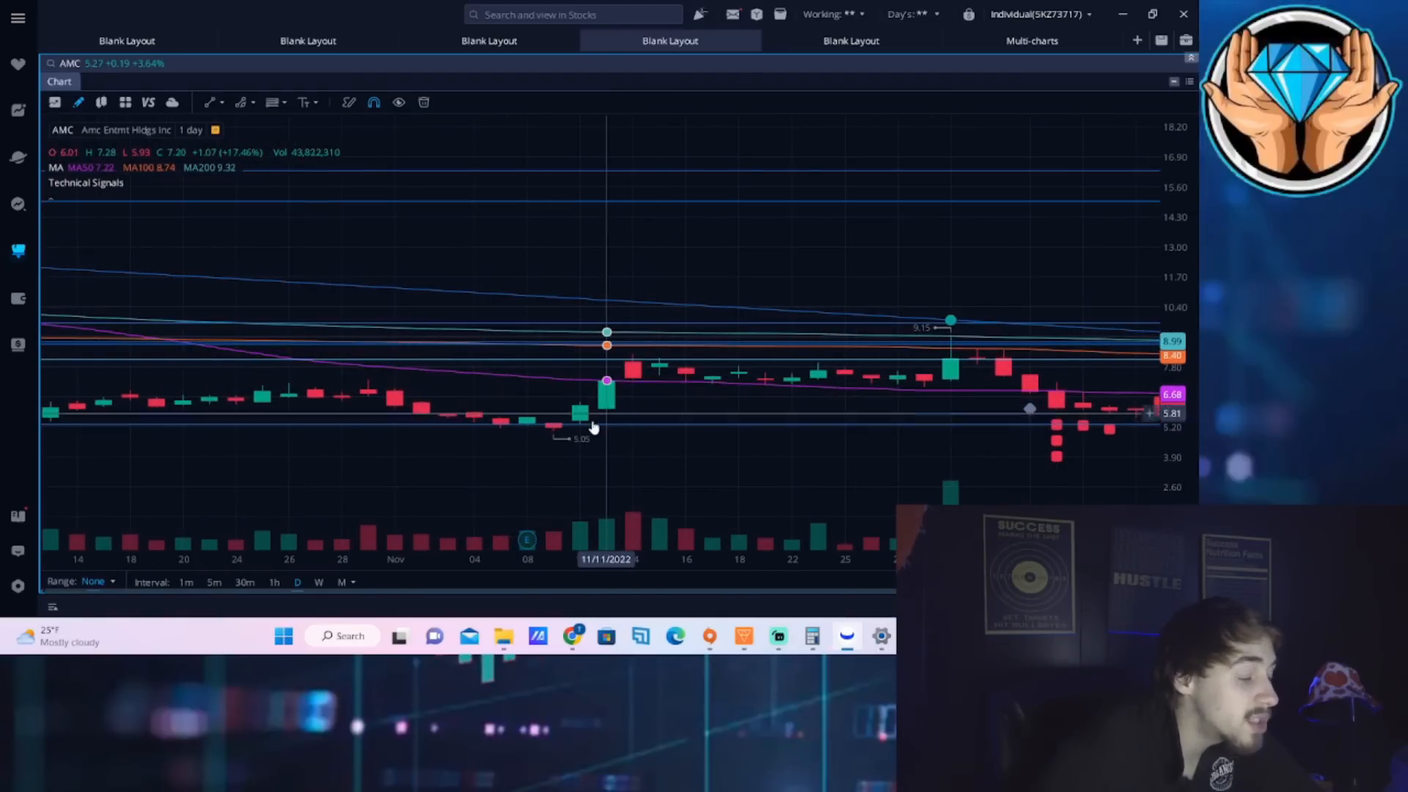
mouse_move(626, 399)
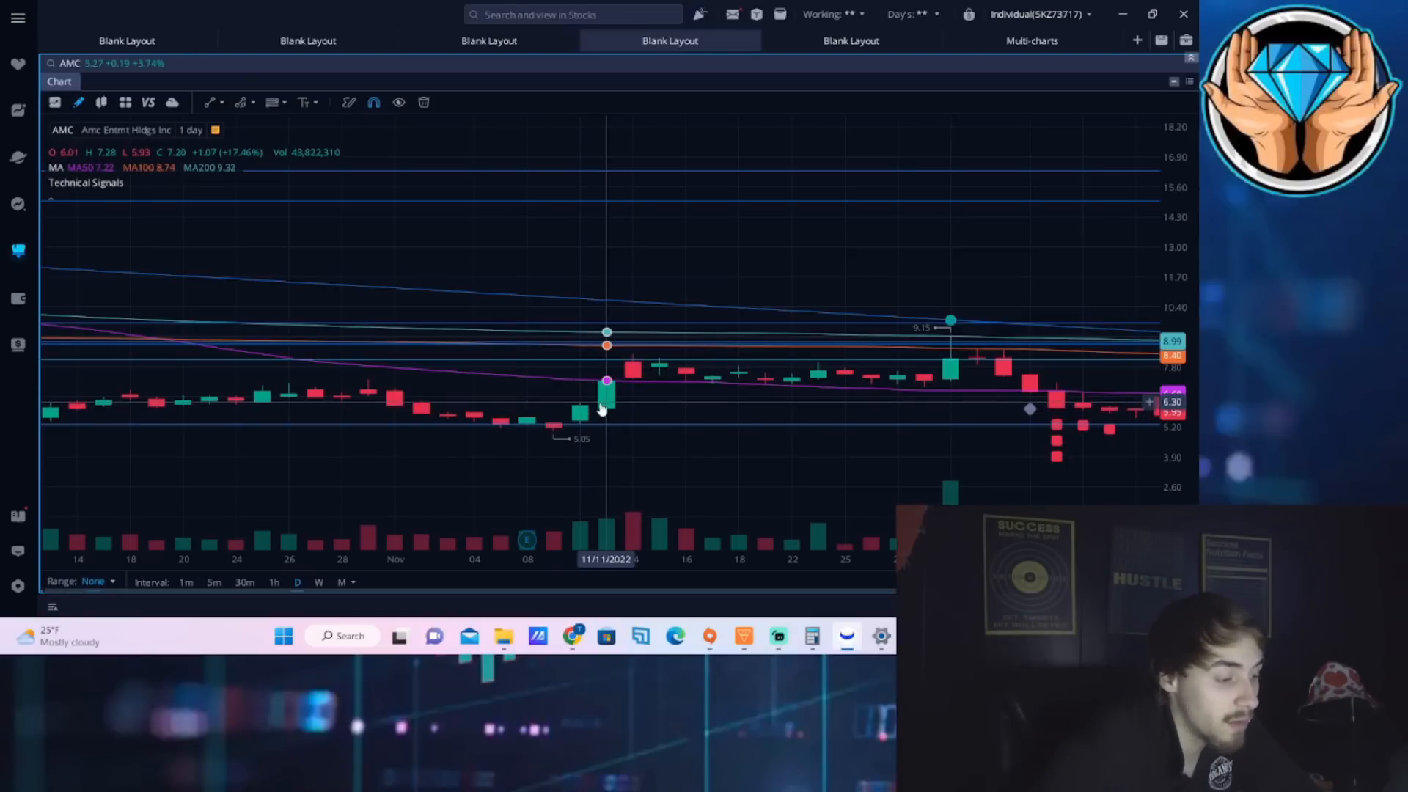
mouse_move(578, 415)
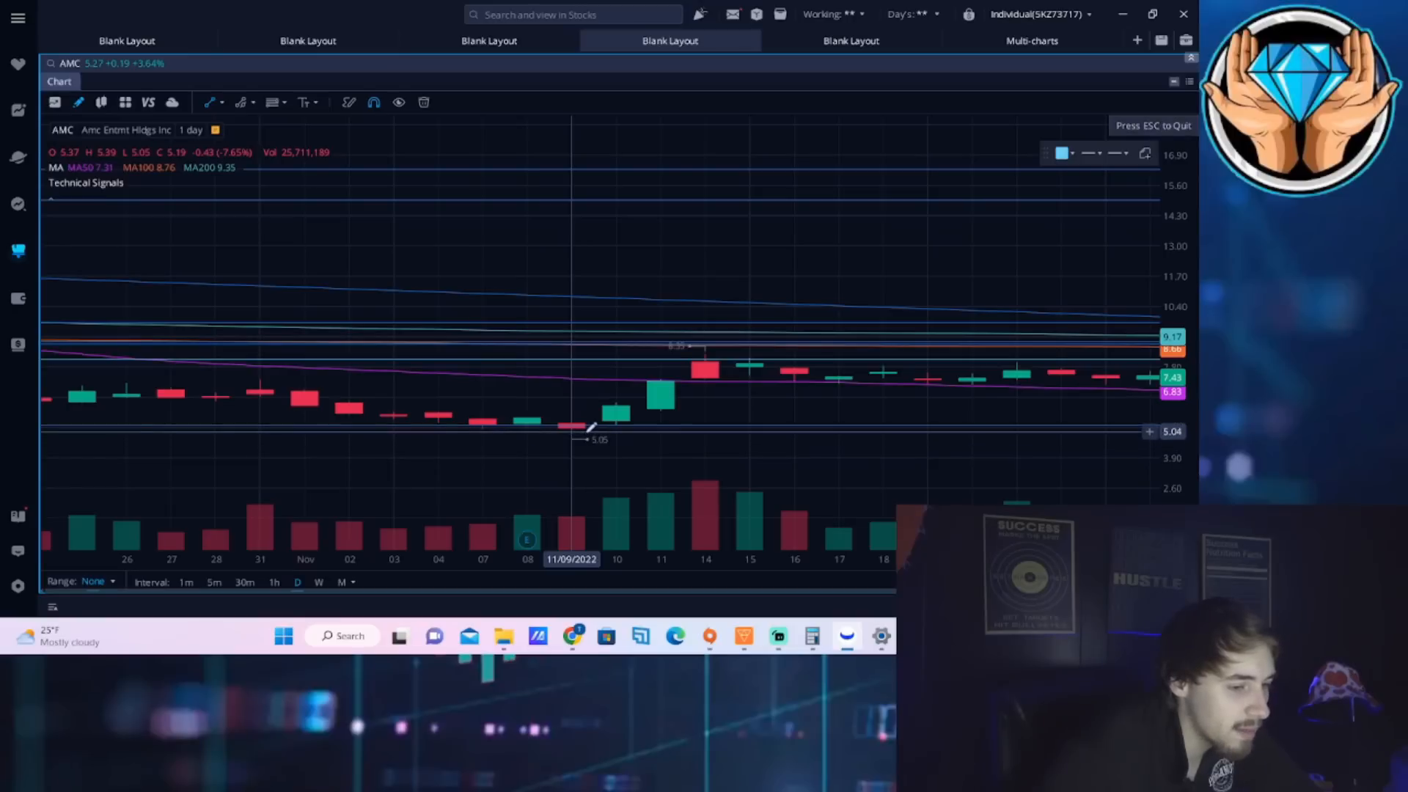
Draw trend lines measuring the 11/09–11/11 rally and projecting an equal rise from 12/21.
left_click_drag(572, 431, 629, 414)
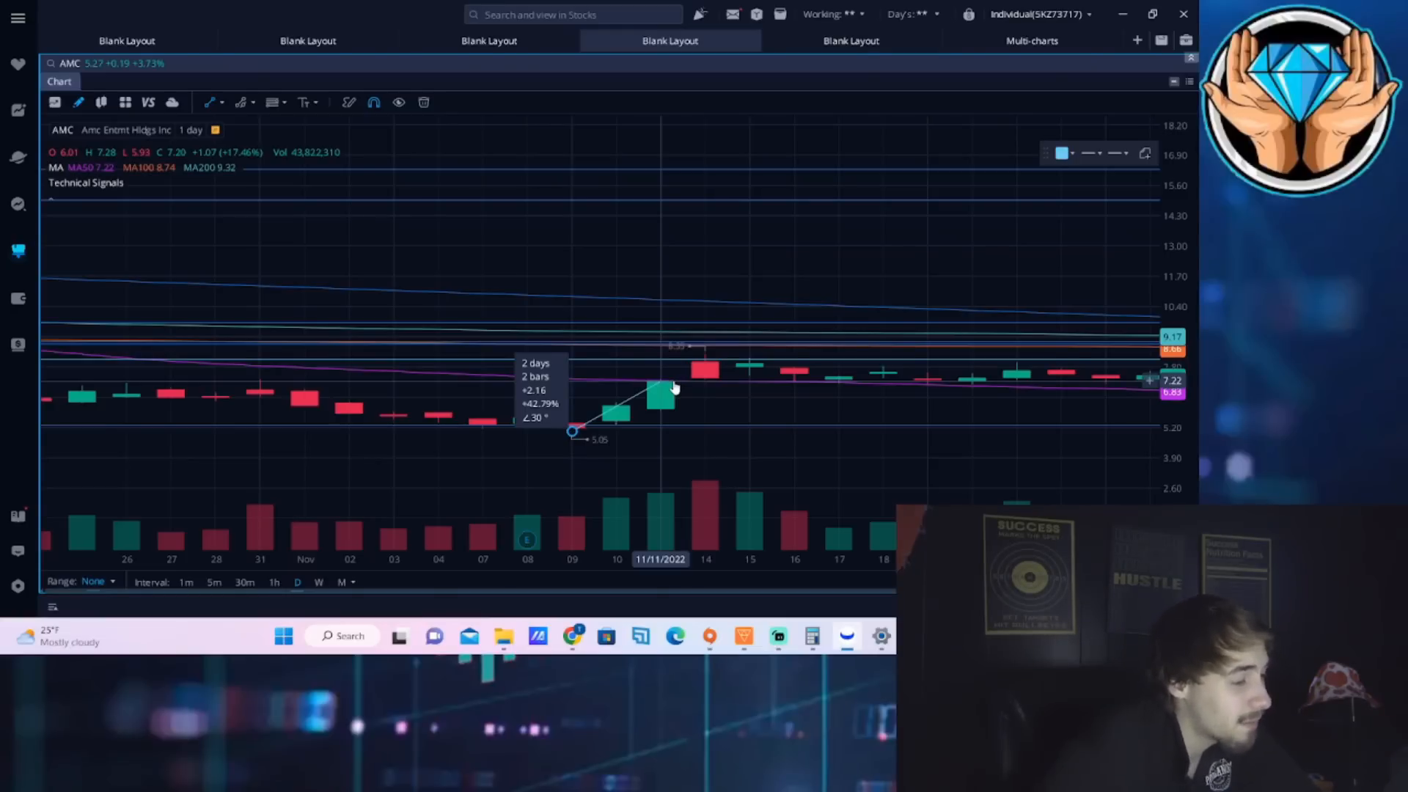
left_click_drag(672, 388, 734, 395)
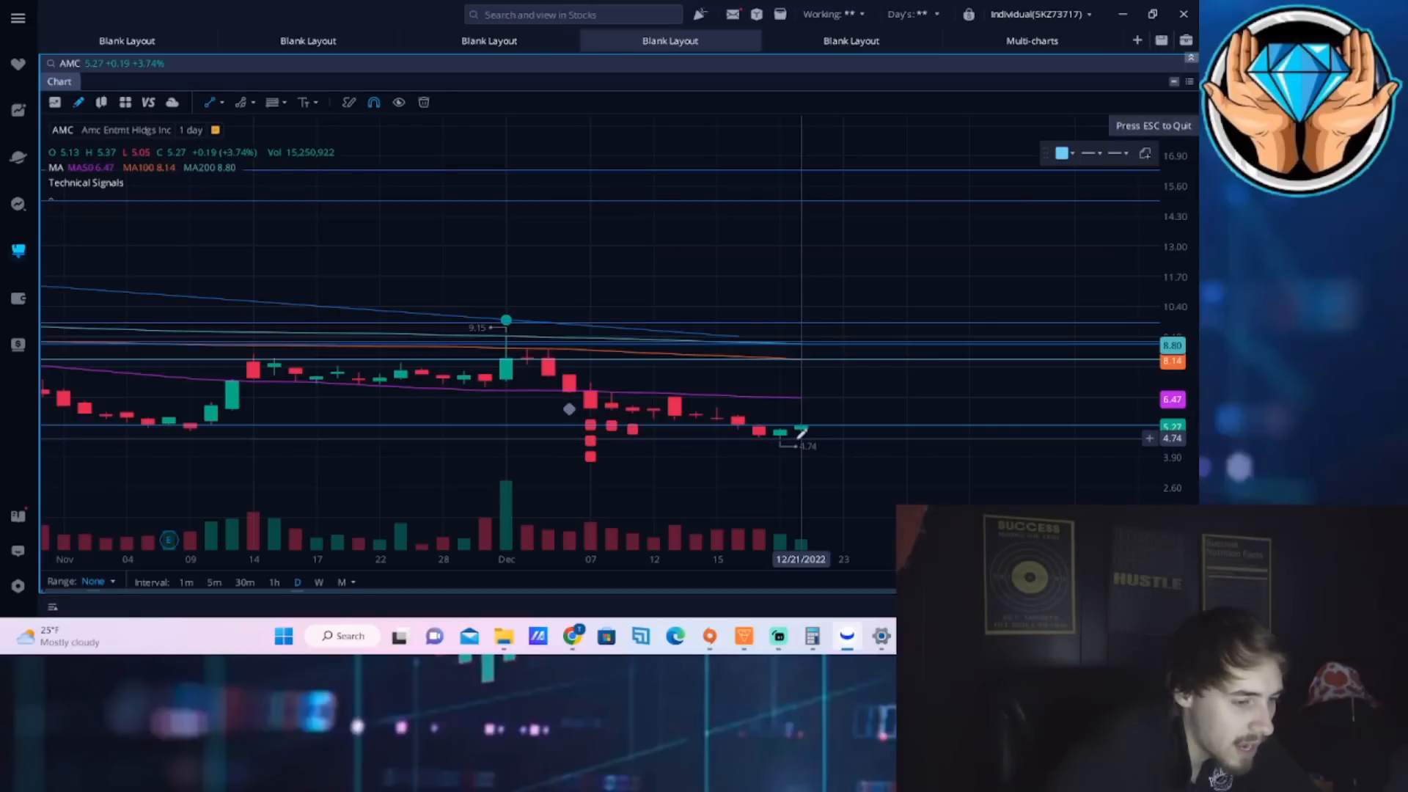
left_click_drag(800, 440, 821, 395)
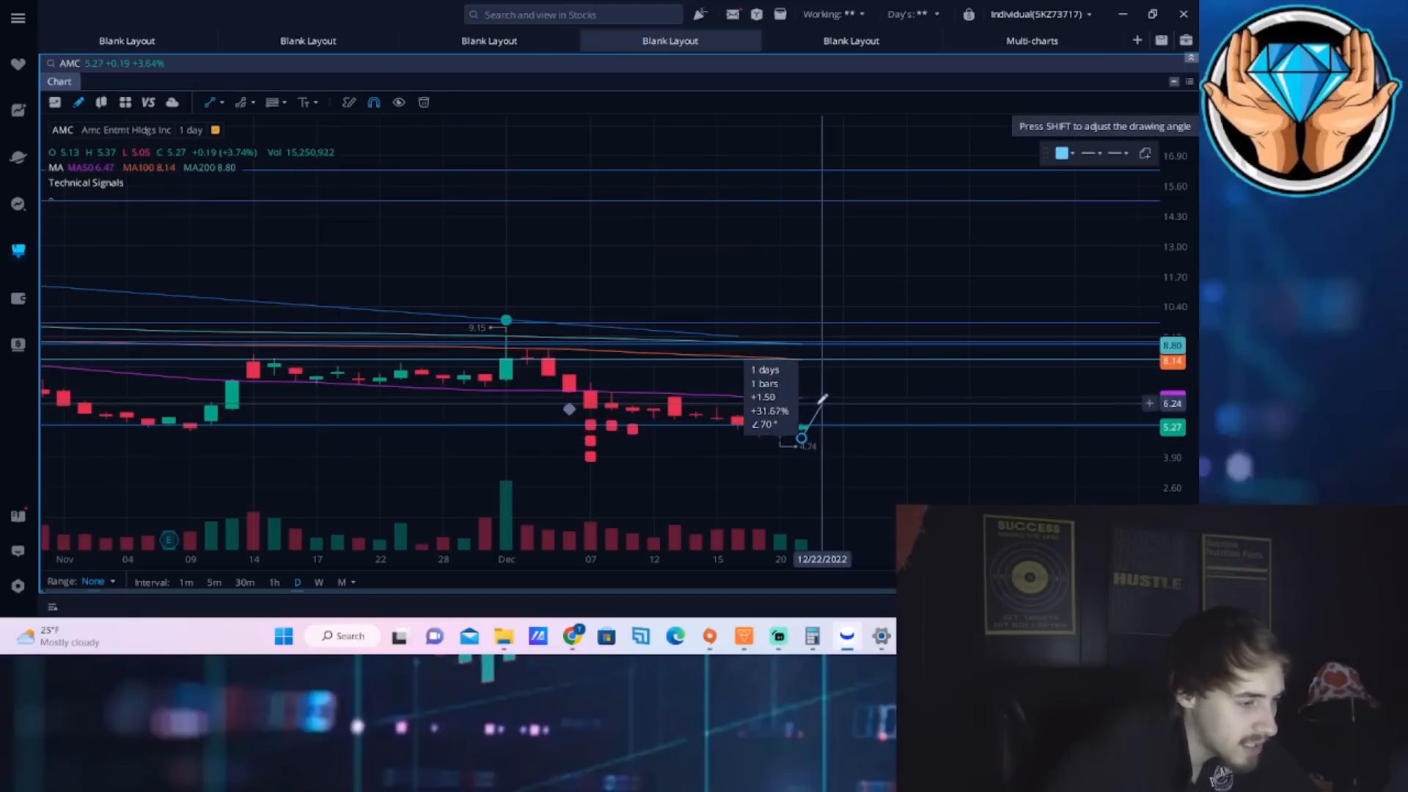
left_click_drag(821, 396, 827, 393)
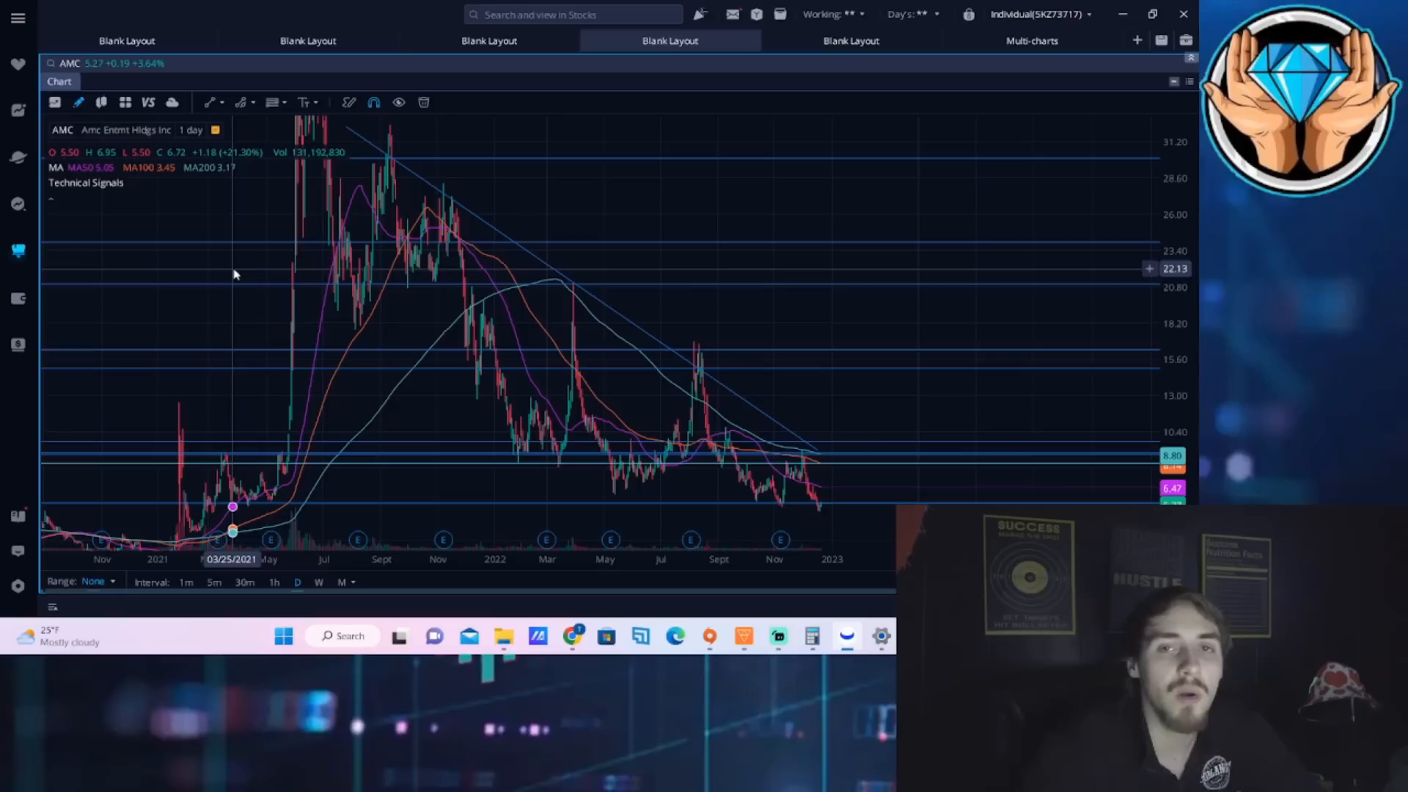
mouse_move(351, 301)
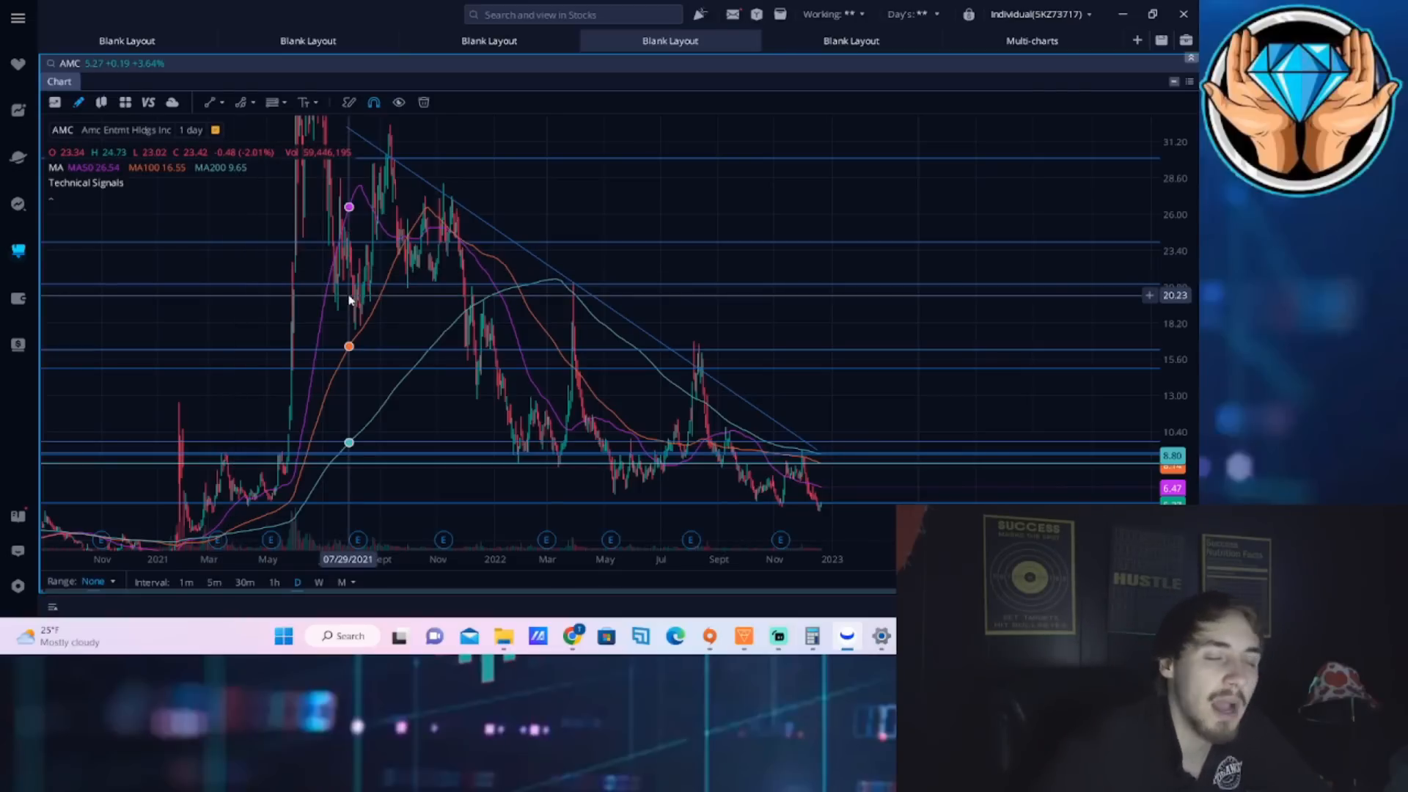
mouse_move(477, 389)
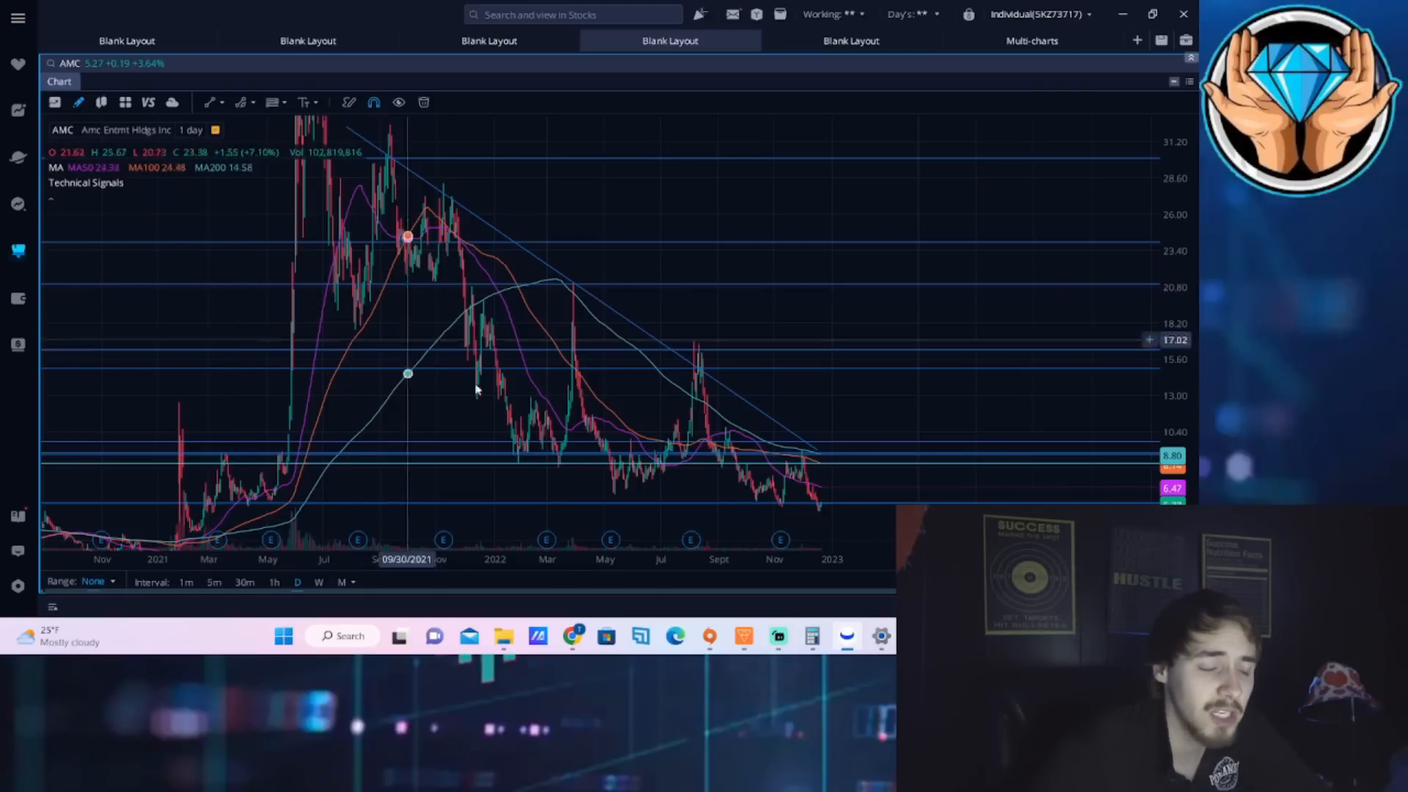
mouse_move(599, 427)
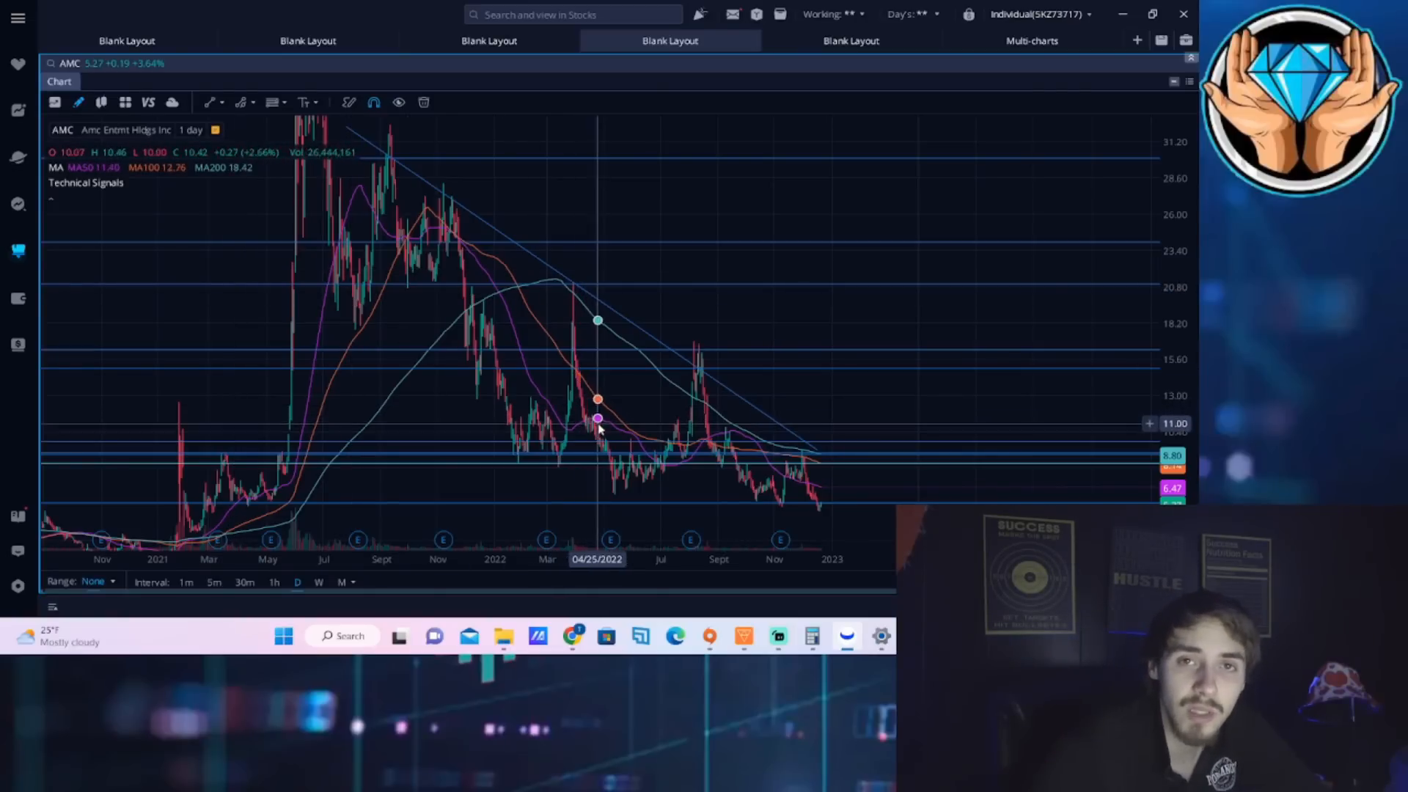